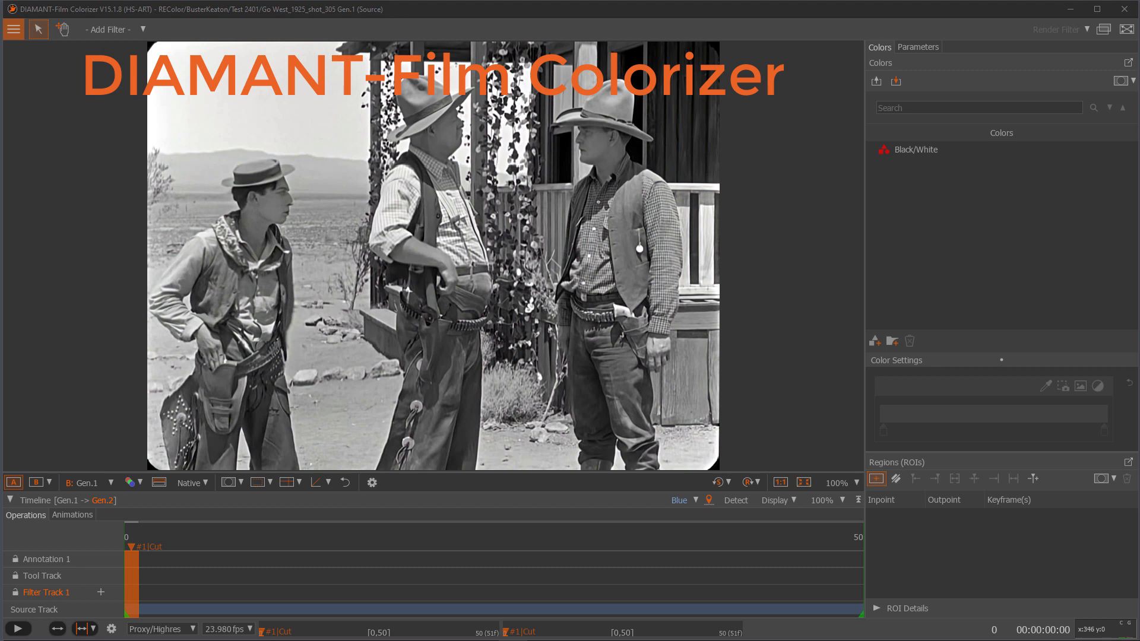
{"action": "mouse_move", "coordinate": [309, 206]}
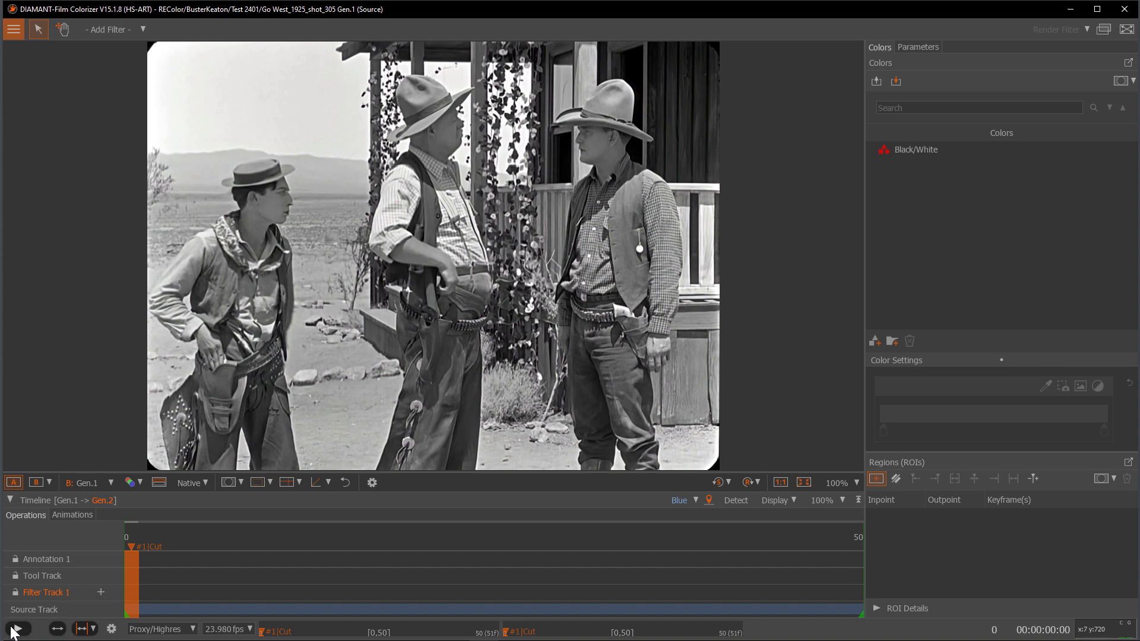
Step: Bring up the add-filter list on Filter Track 1 to choose Colorize > ColorImageSample
{"action": "left_click", "coordinate": [16, 629]}
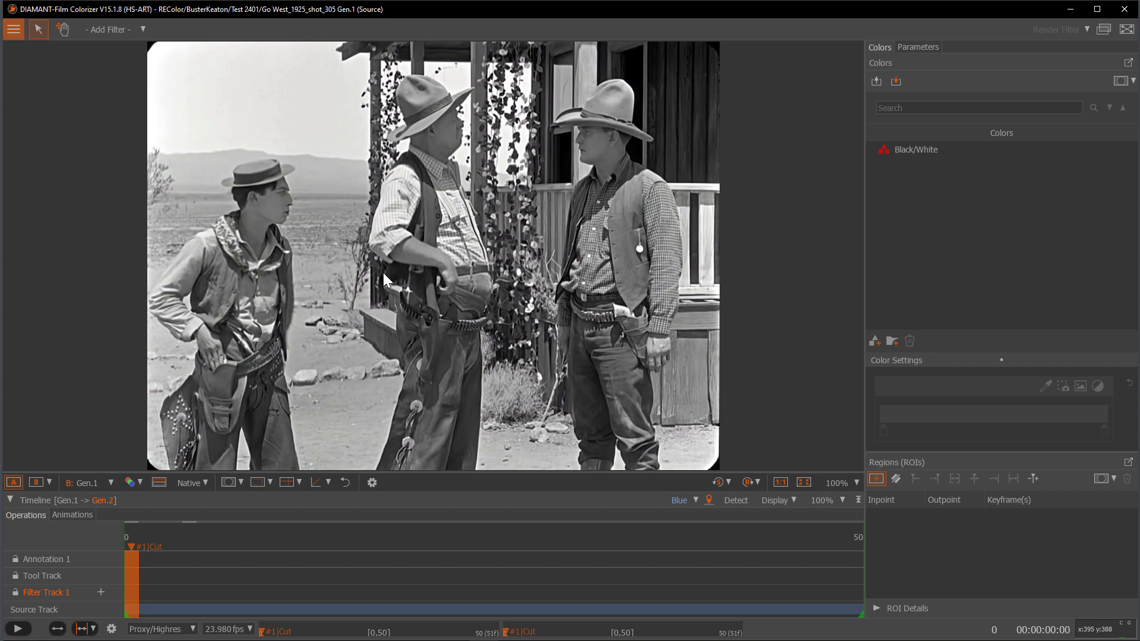
{"action": "left_click", "coordinate": [16, 629]}
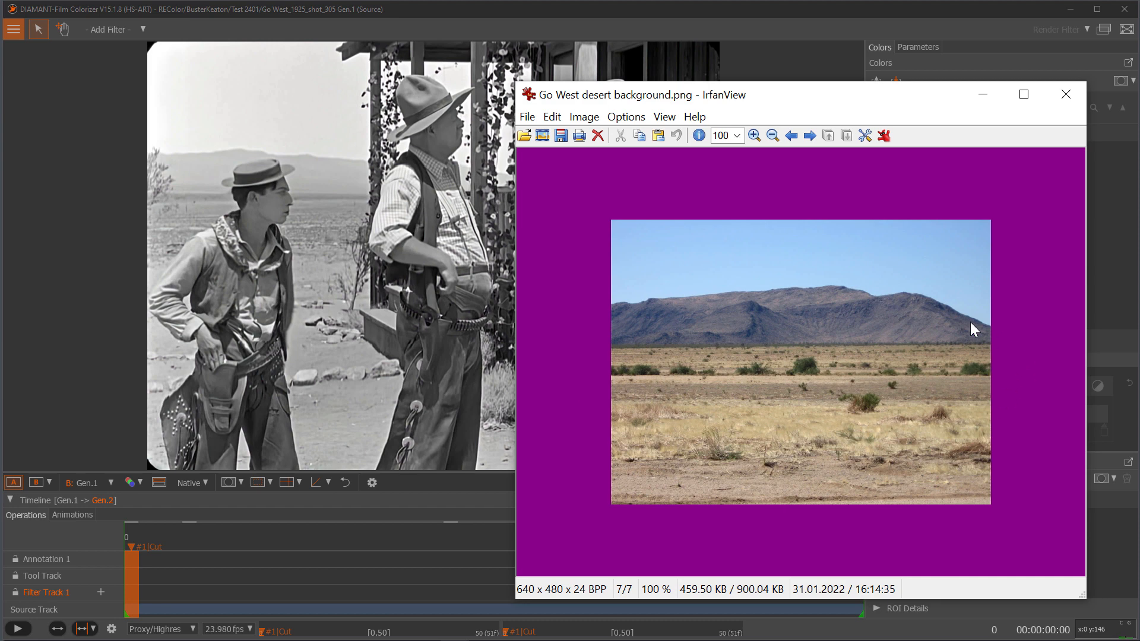
{"action": "mouse_move", "coordinate": [800, 405]}
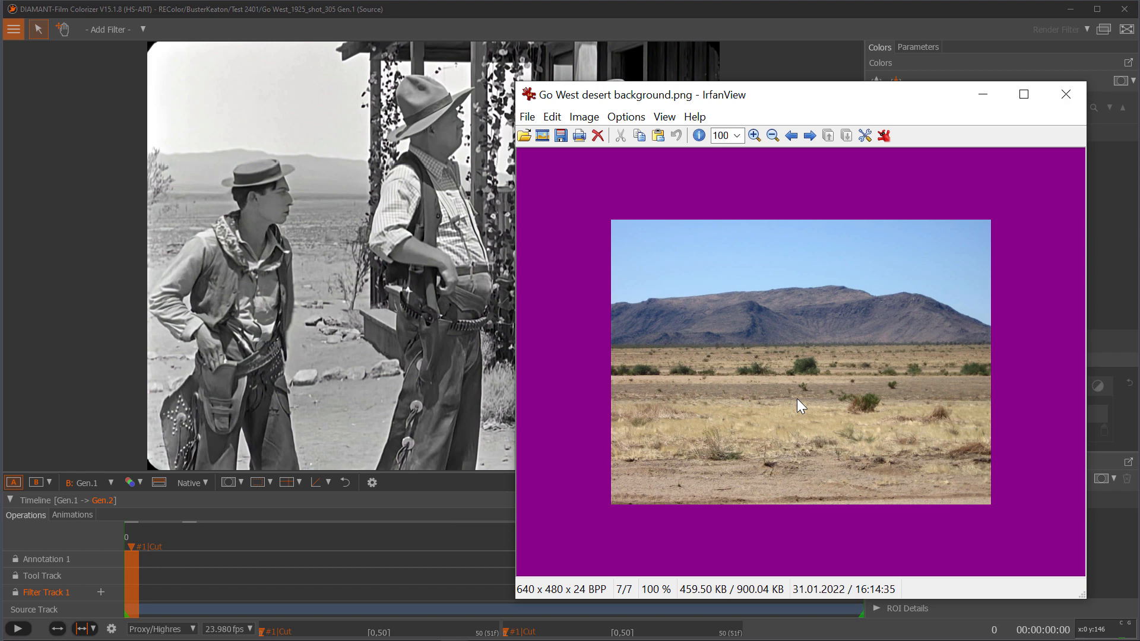
{"action": "mouse_move", "coordinate": [811, 203]}
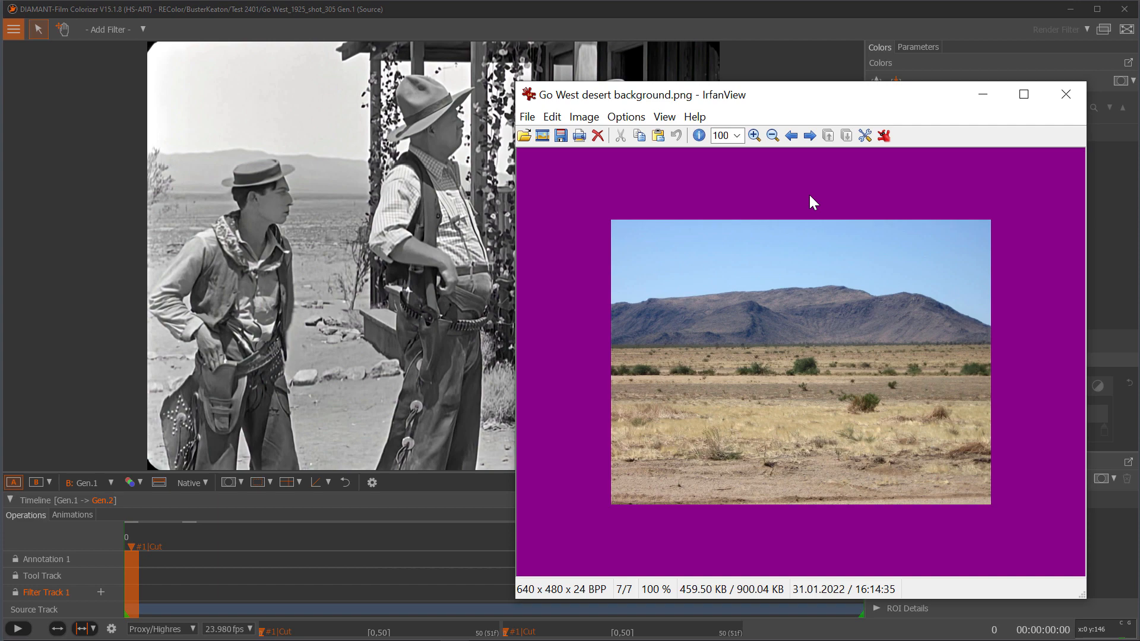
{"action": "left_click", "coordinate": [1067, 95]}
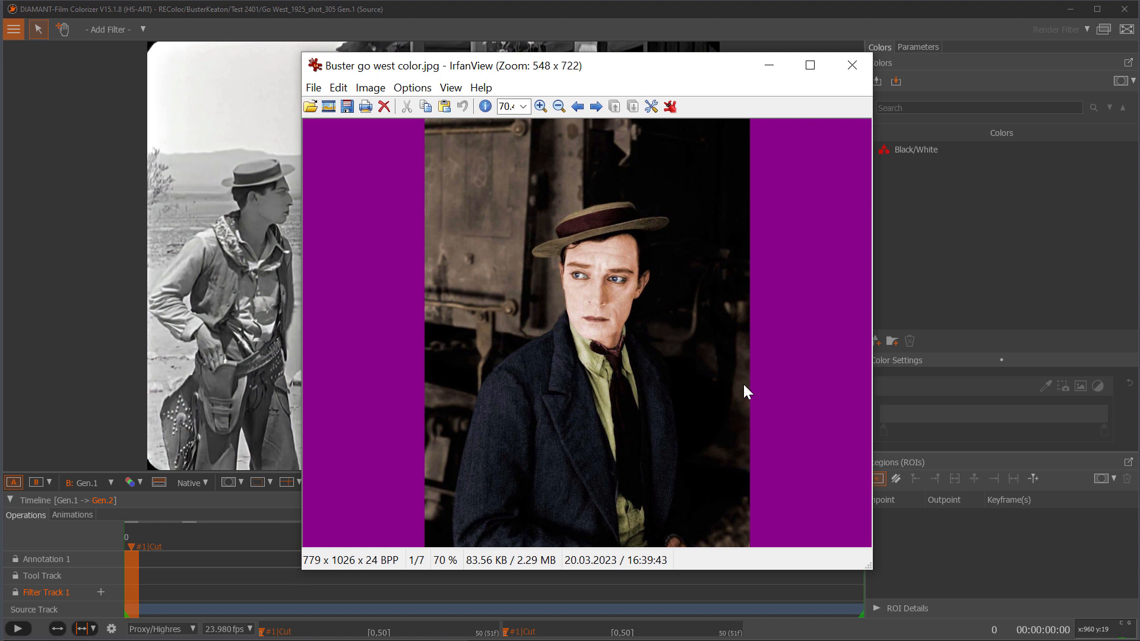
{"action": "left_click", "coordinate": [853, 65]}
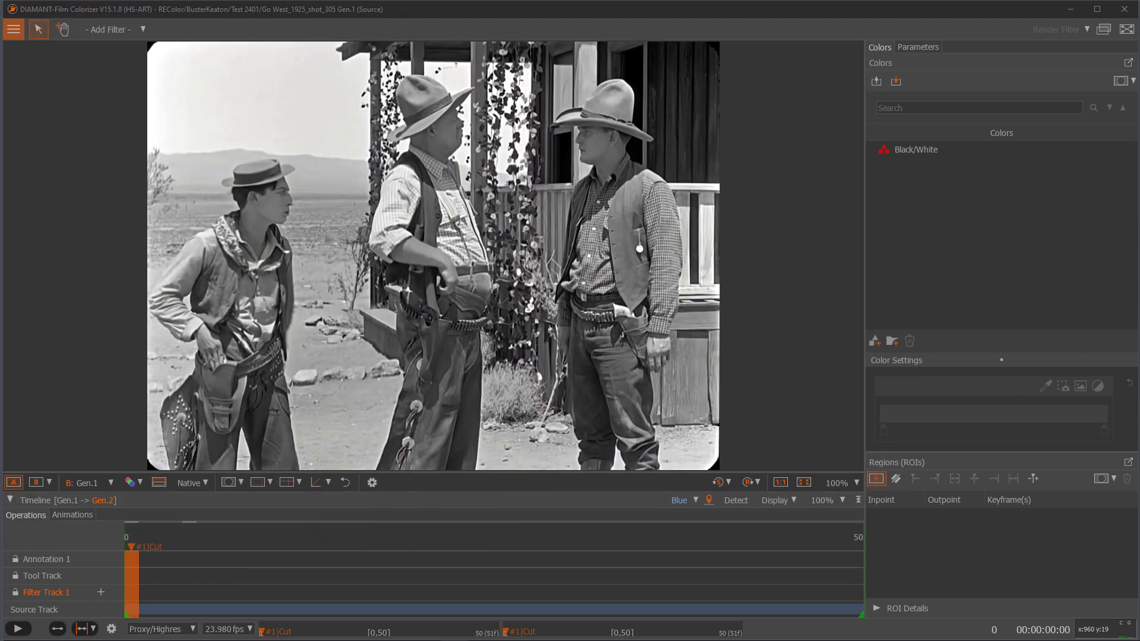
{"action": "mouse_move", "coordinate": [613, 470]}
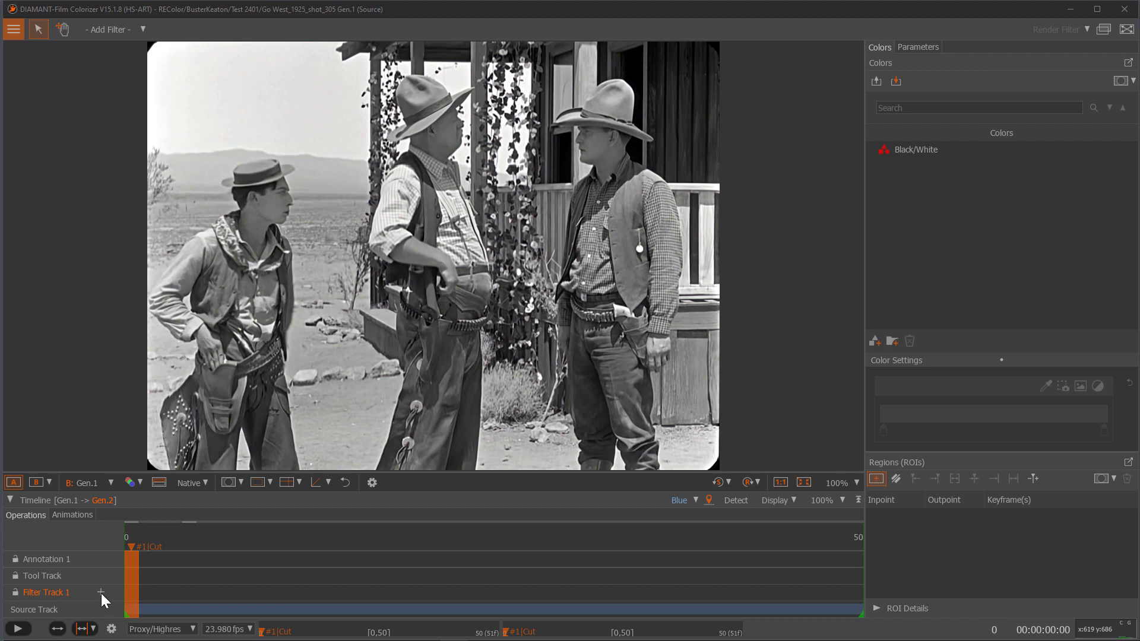
{"action": "left_click", "coordinate": [102, 594]}
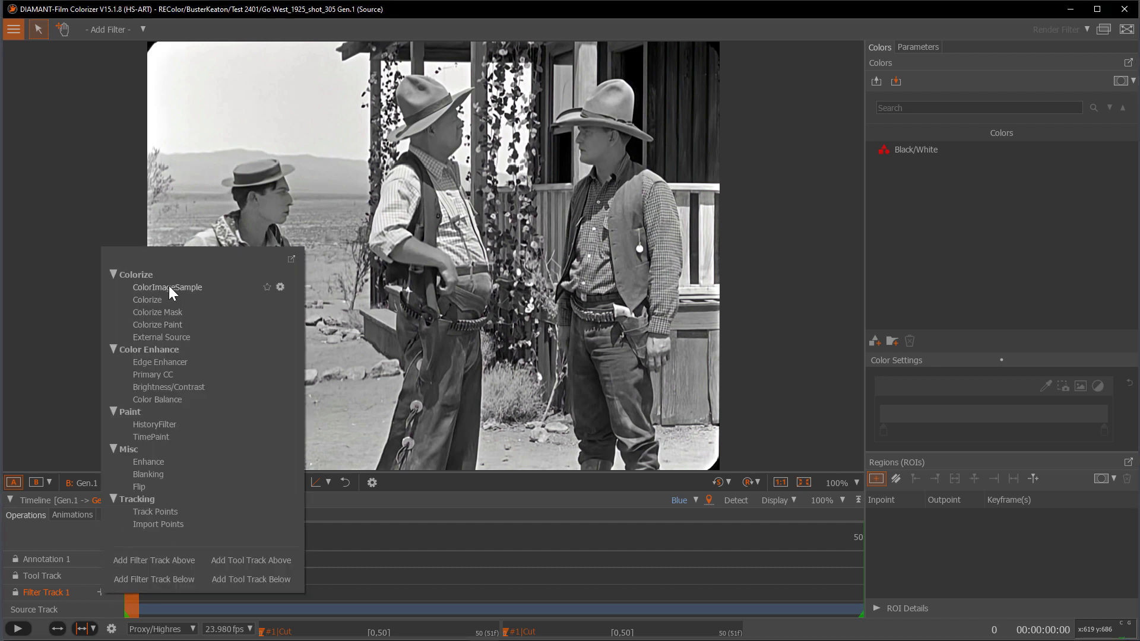
{"action": "mouse_move", "coordinate": [166, 286]}
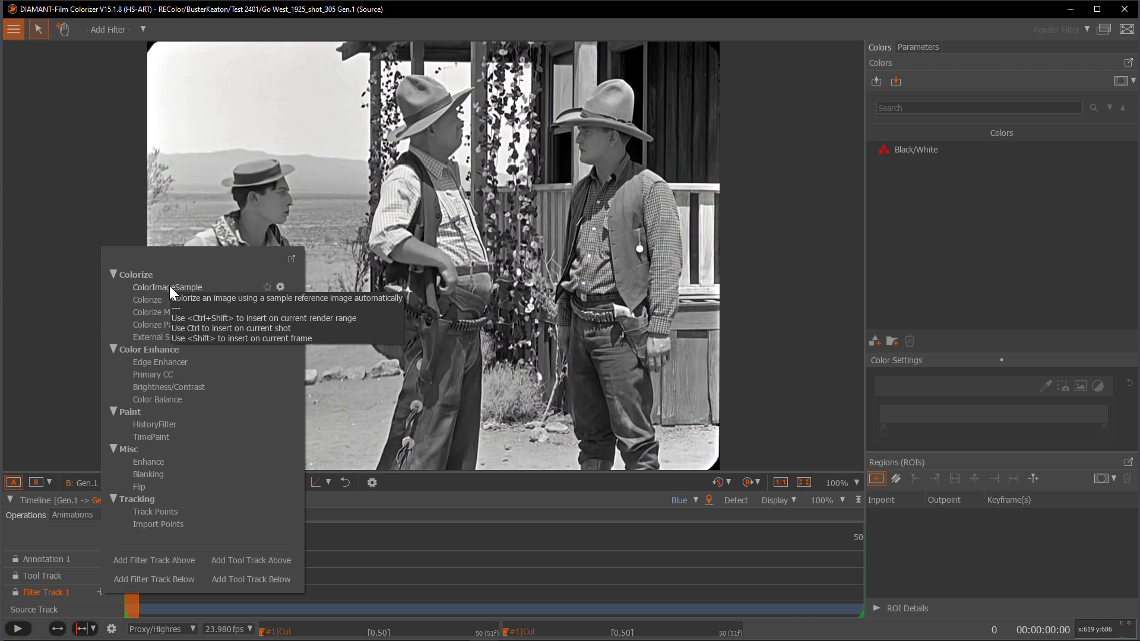
{"action": "mouse_move", "coordinate": [162, 295]}
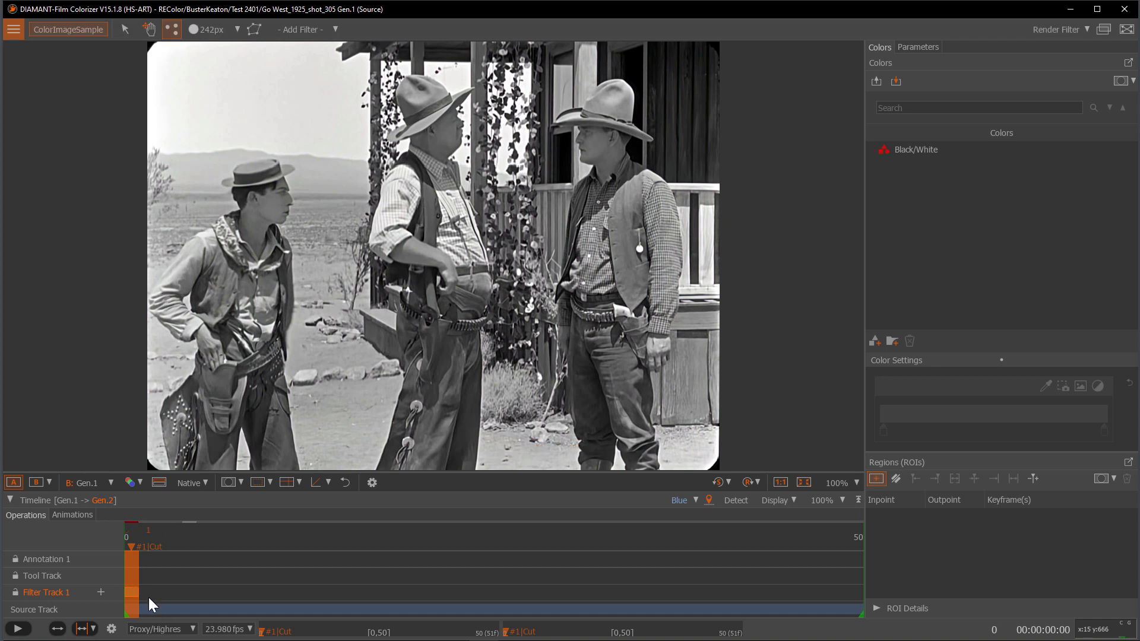
{"action": "mouse_move", "coordinate": [925, 446]}
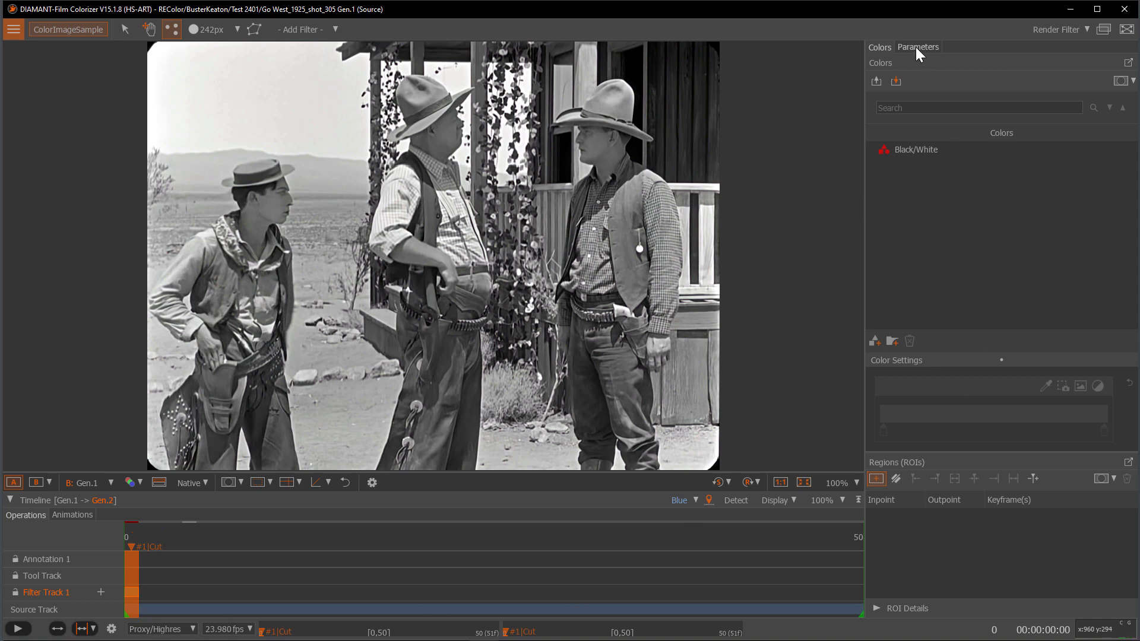
Step: Show the ColorImageSample filter's Parameters, ready for the desert sample image
{"action": "left_click", "coordinate": [918, 47]}
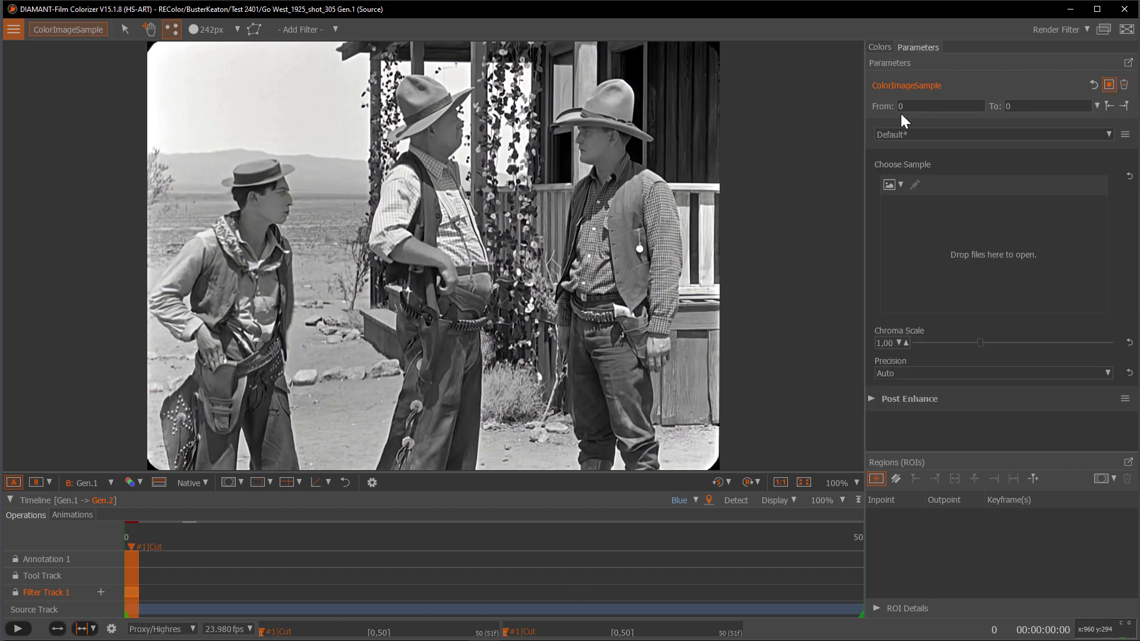
{"action": "mouse_move", "coordinate": [933, 190]}
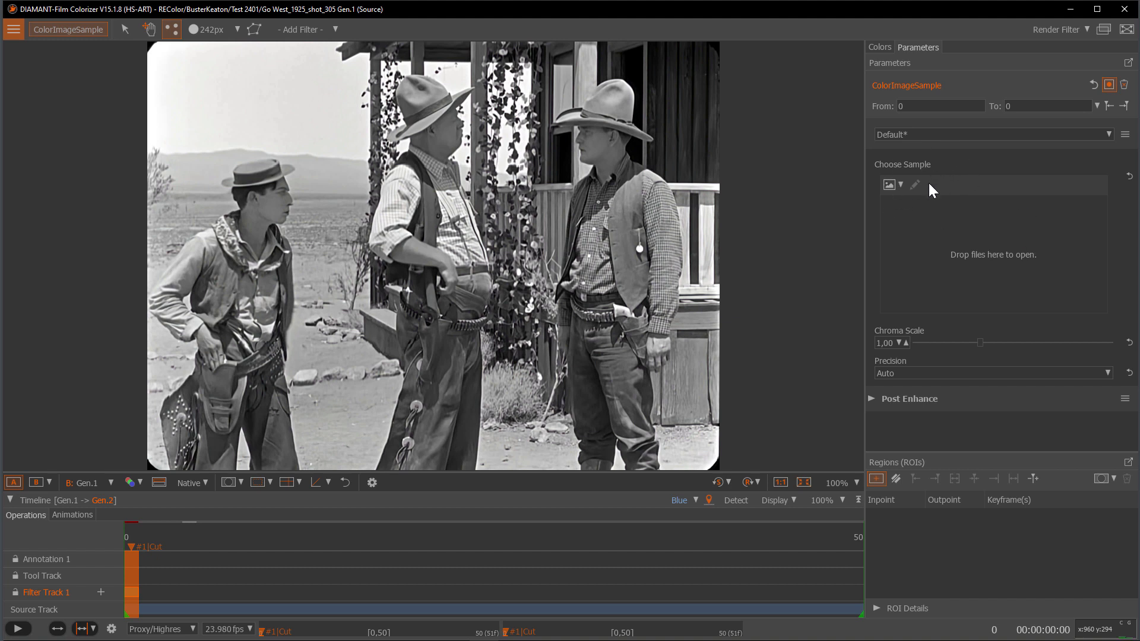
{"action": "mouse_move", "coordinate": [933, 190]}
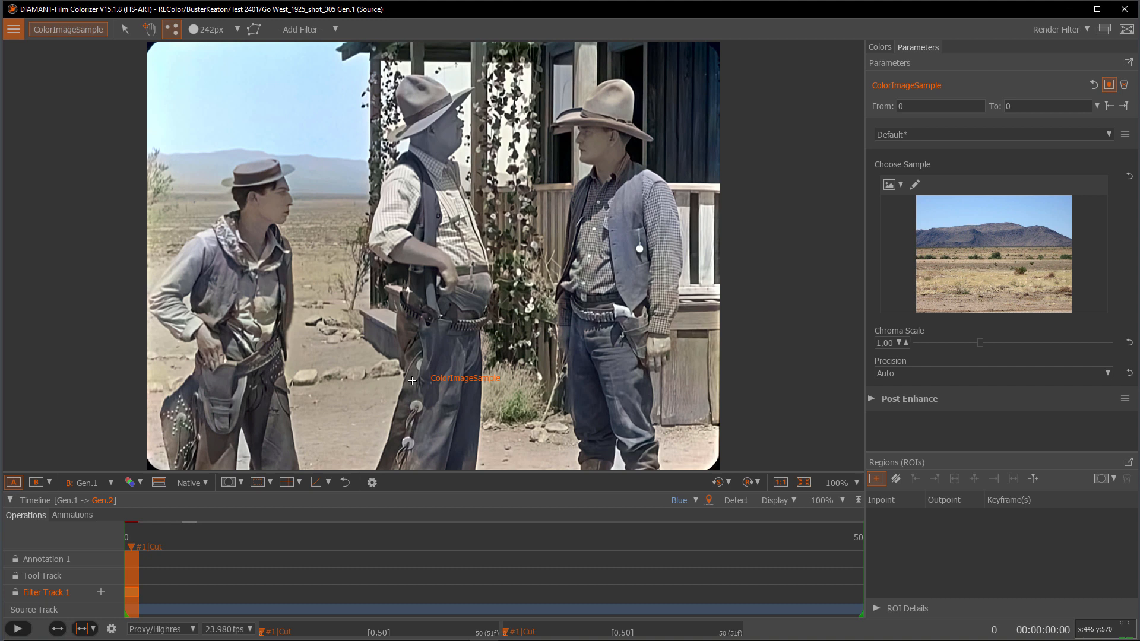
{"action": "mouse_move", "coordinate": [31, 458]}
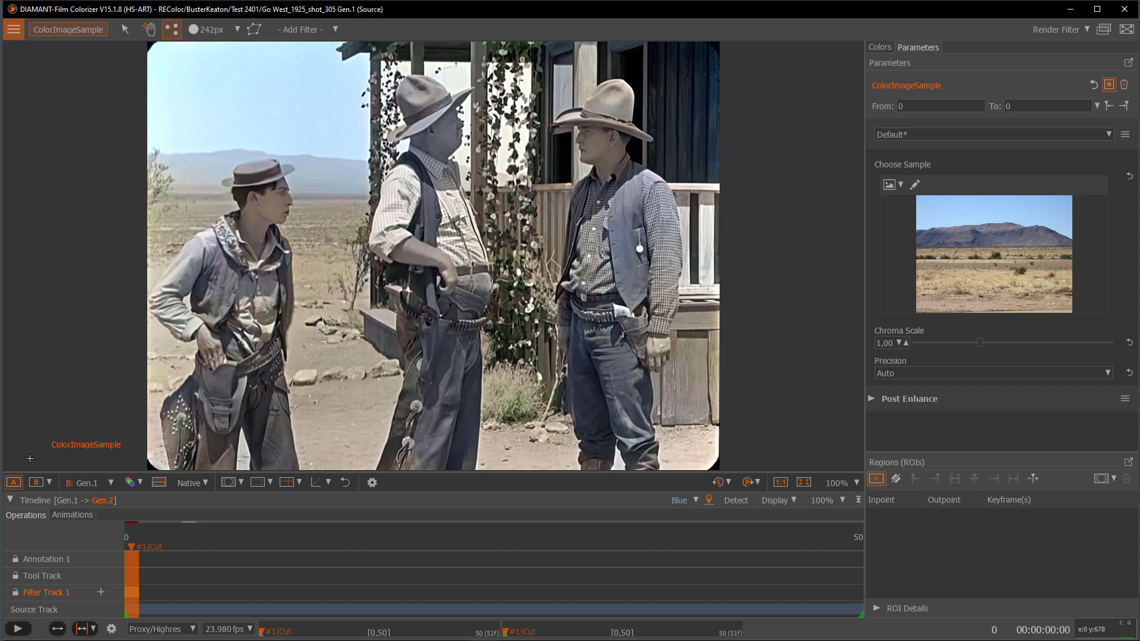
Step: On the Colors list, add the Baster Kaeton group and a Hat colour entry under it
{"action": "left_click", "coordinate": [878, 47]}
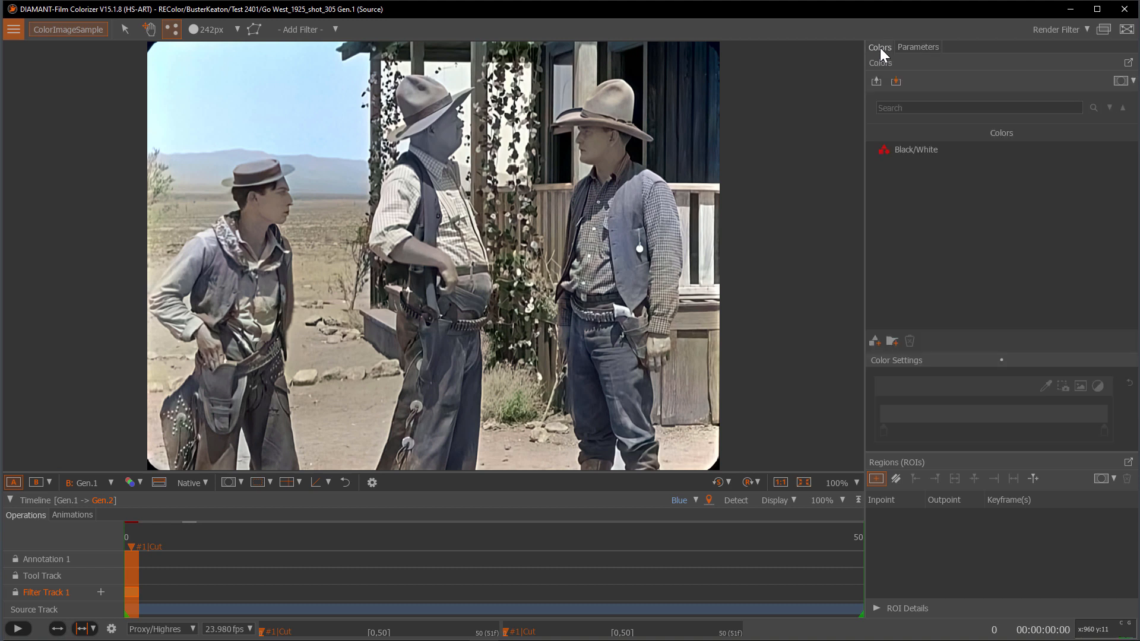
{"action": "mouse_move", "coordinate": [928, 189]}
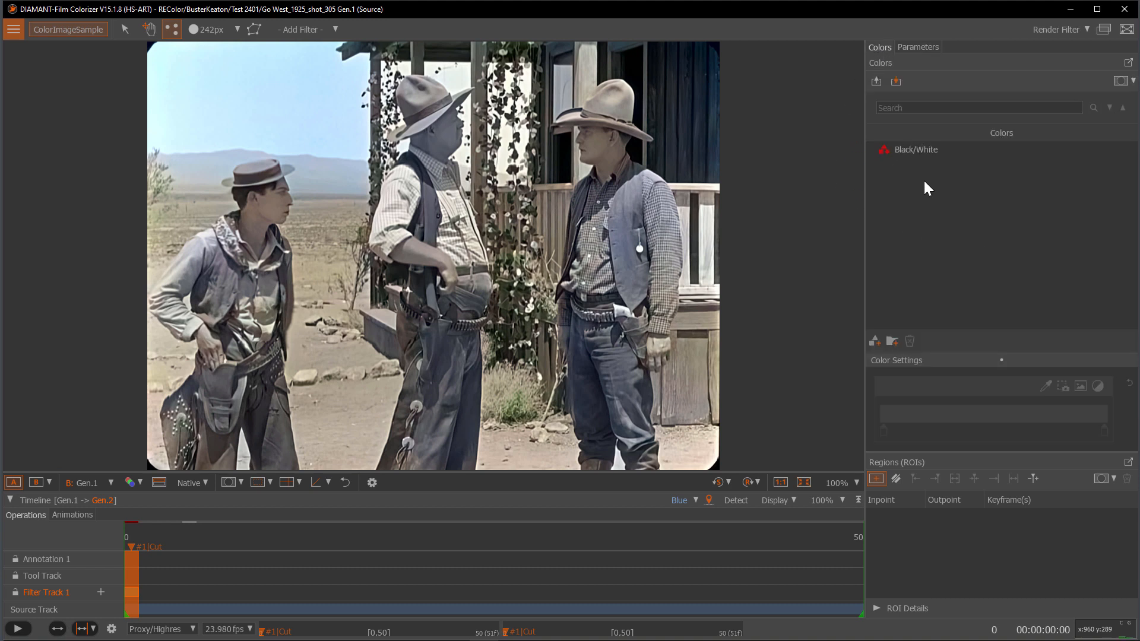
{"action": "mouse_move", "coordinate": [922, 205]}
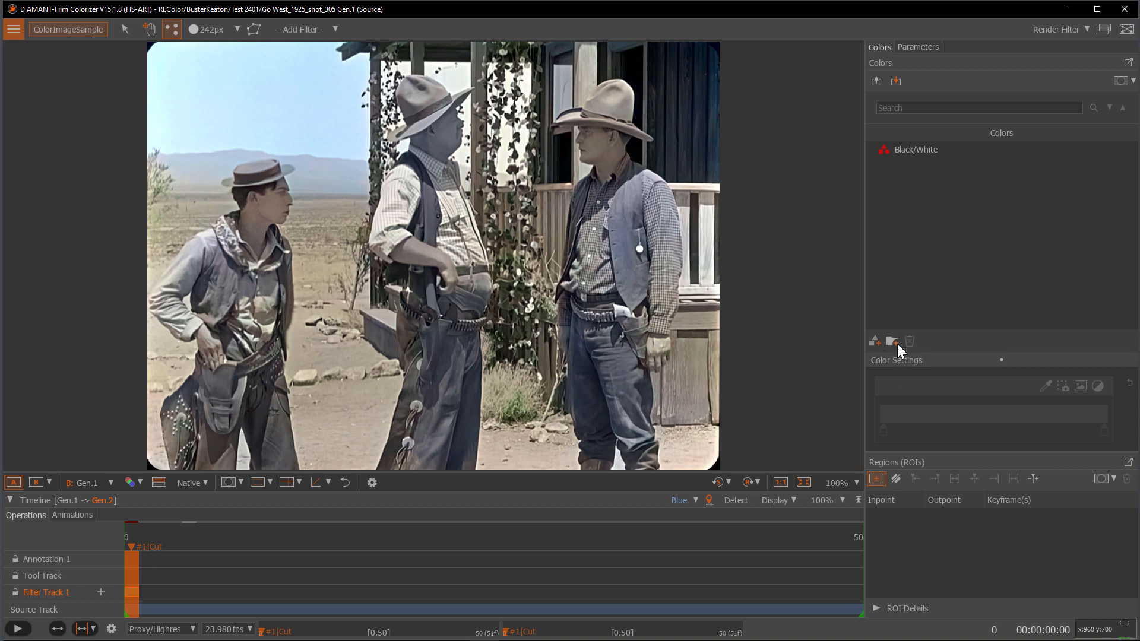
{"action": "mouse_move", "coordinate": [897, 349]}
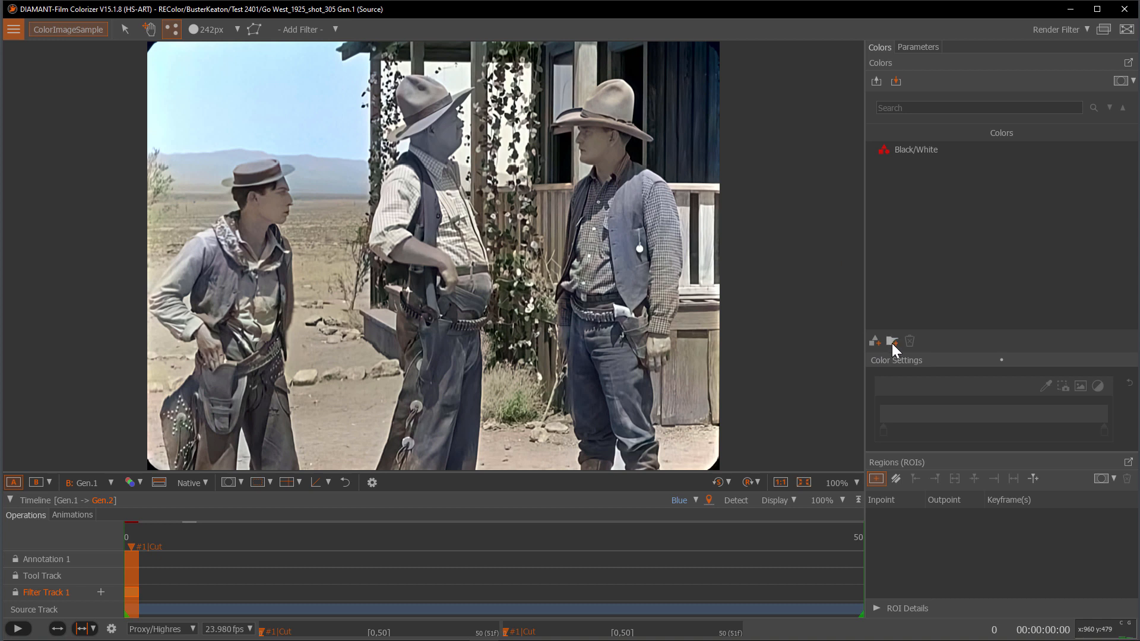
{"action": "left_click", "coordinate": [875, 341]}
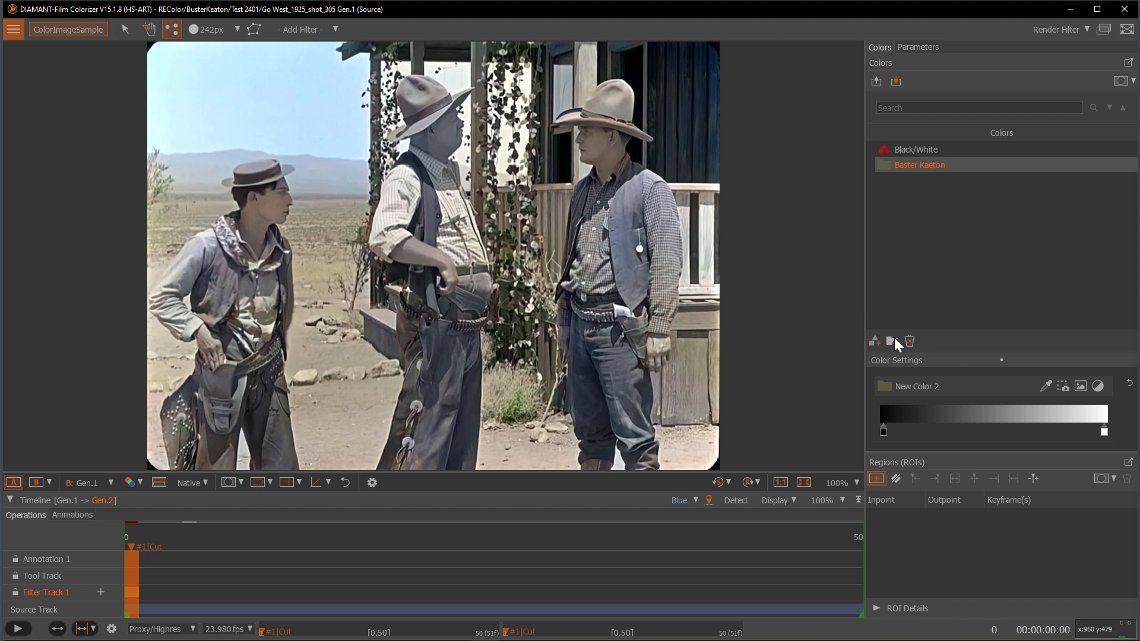
{"action": "mouse_move", "coordinate": [893, 352]}
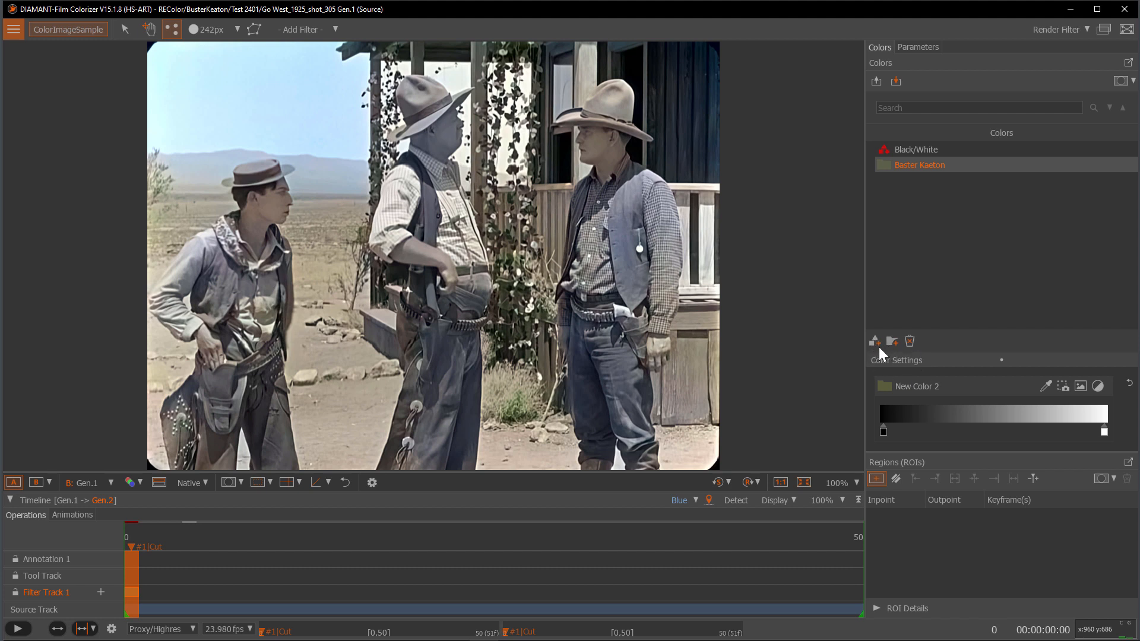
{"action": "mouse_move", "coordinate": [875, 341]}
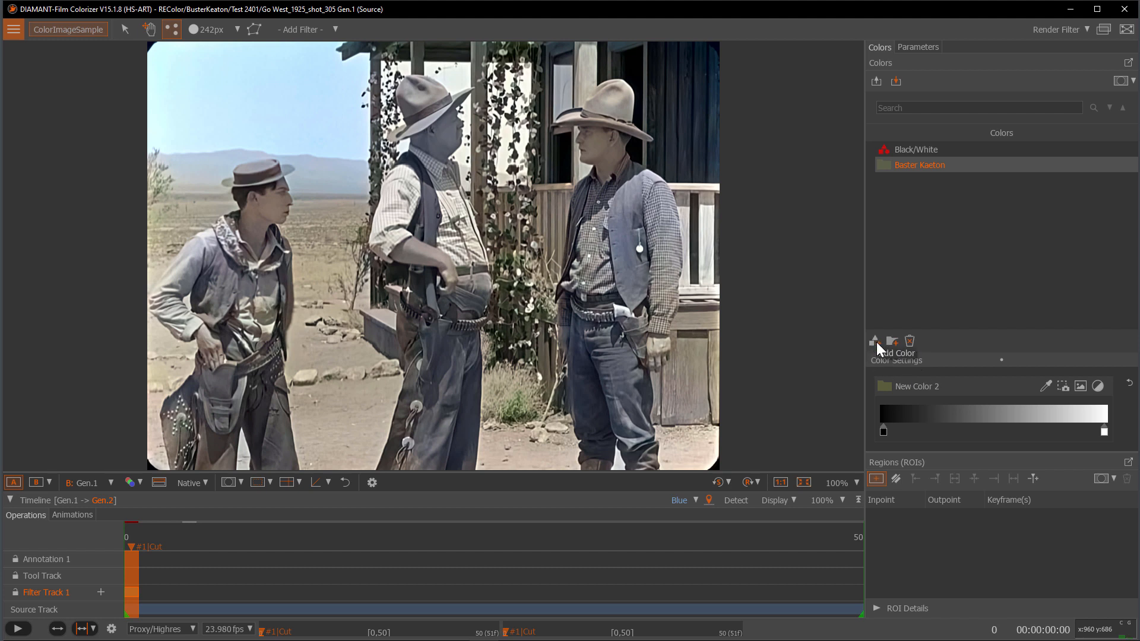
{"action": "left_click", "coordinate": [875, 342]}
{"action": "type", "text": "Hat"}
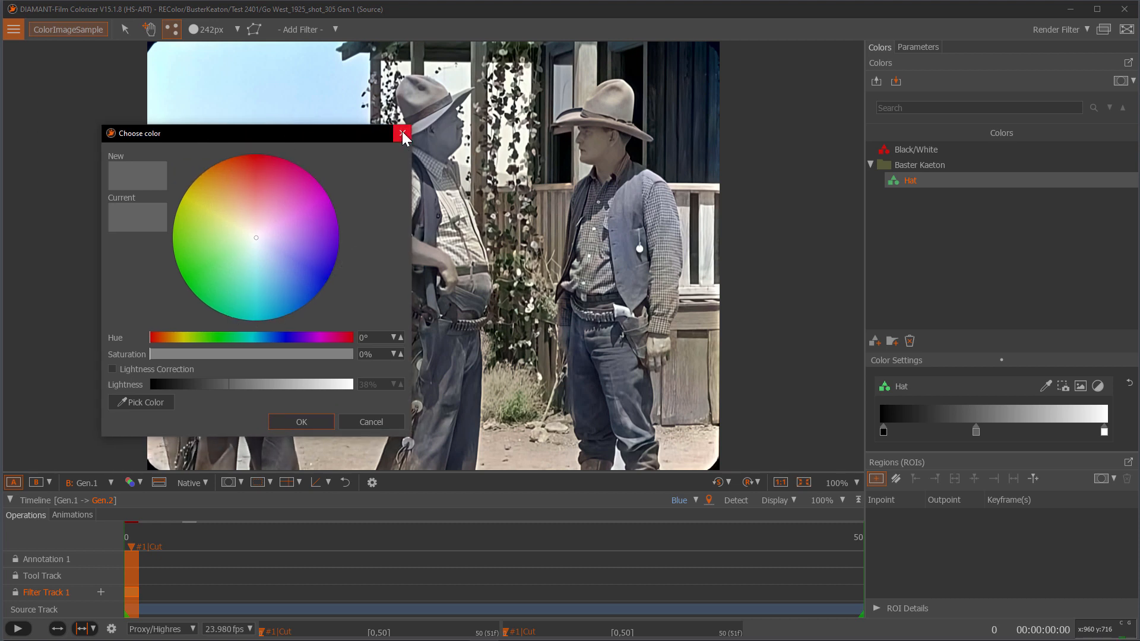
Step: Dismiss the colour chooser and start Extract colors from ScreenShot for the Hat entry
{"action": "left_click", "coordinate": [403, 133]}
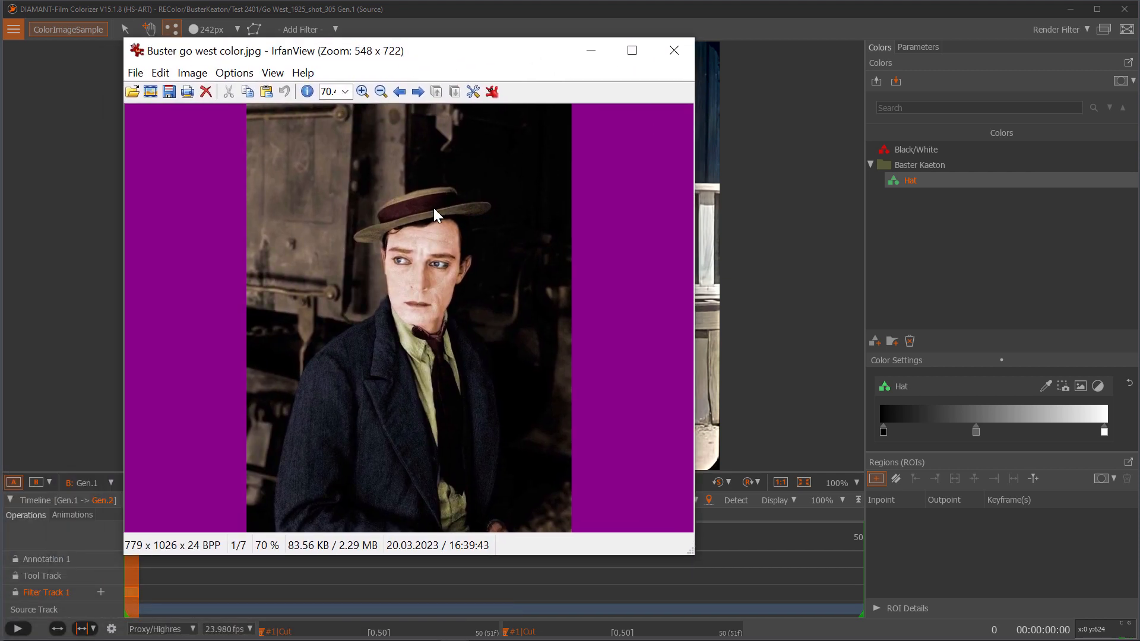
{"action": "mouse_move", "coordinate": [461, 202]}
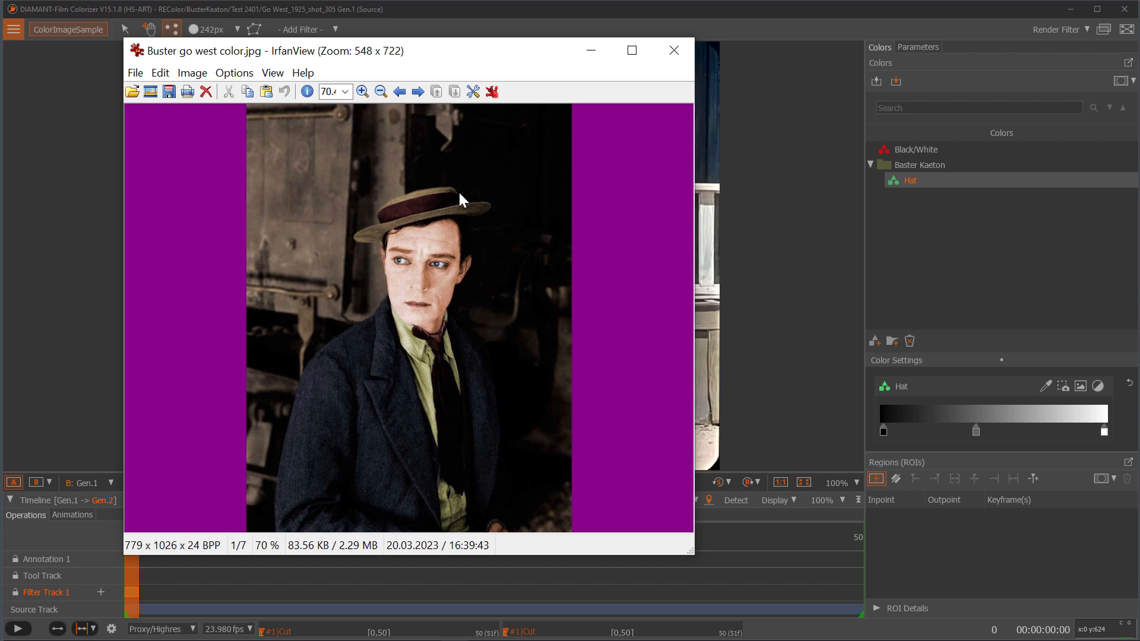
{"action": "mouse_move", "coordinate": [429, 216]}
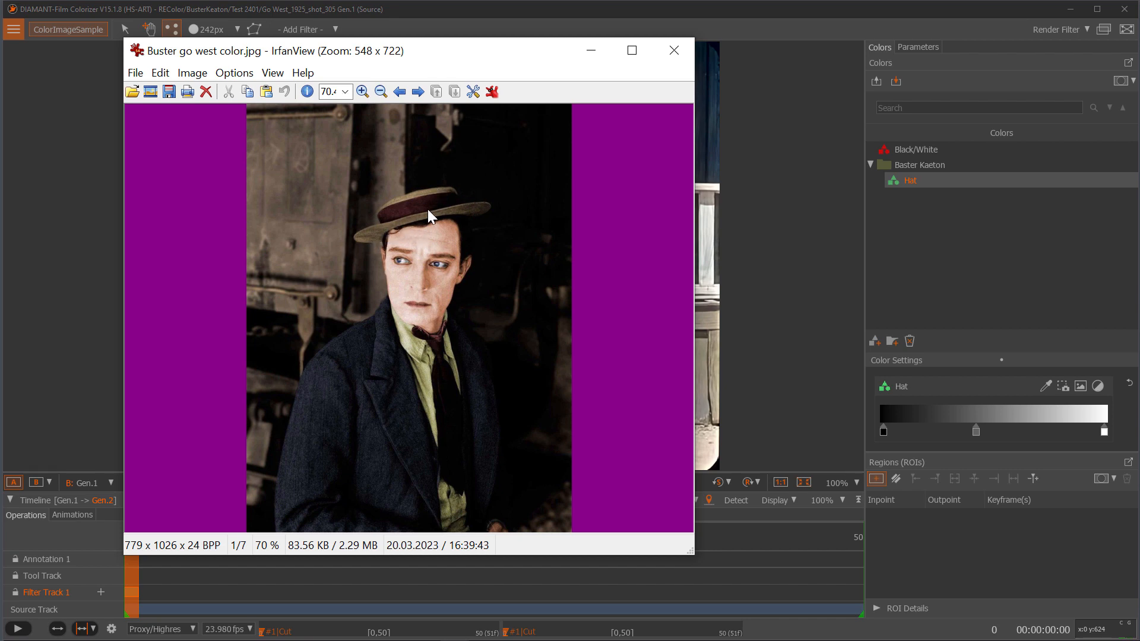
{"action": "left_click", "coordinate": [672, 50]}
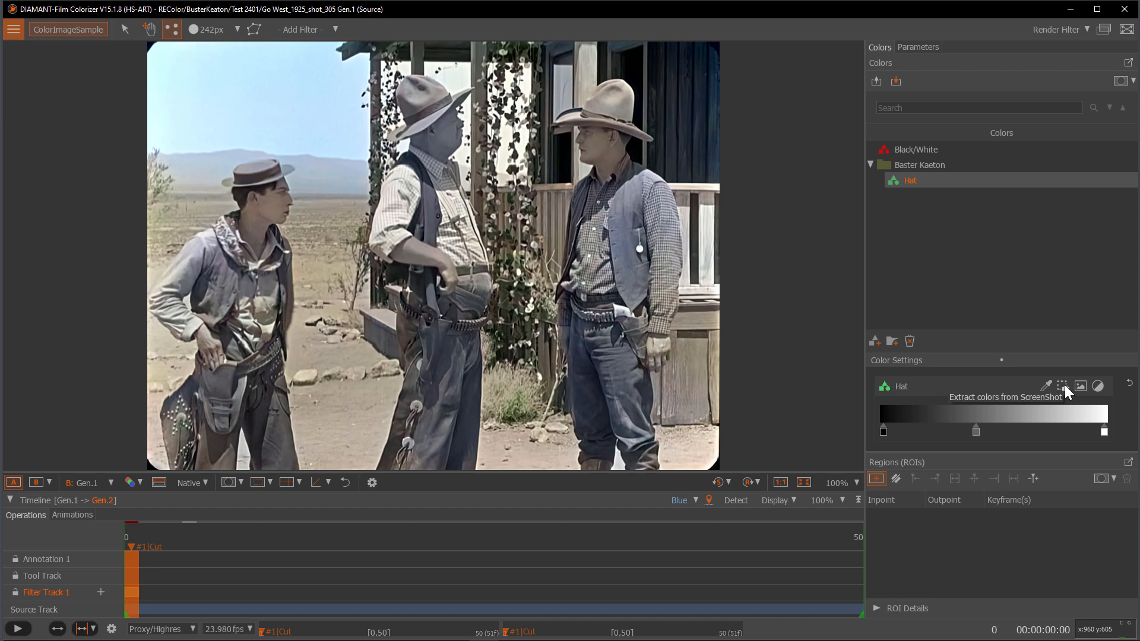
{"action": "left_click", "coordinate": [1061, 386]}
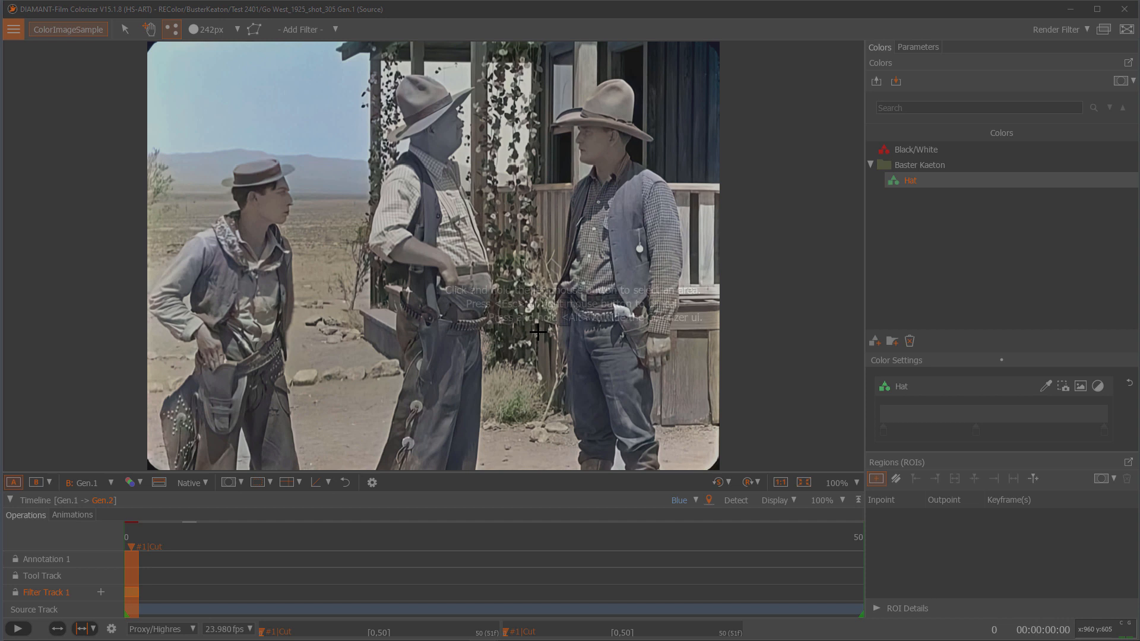
{"action": "mouse_move", "coordinate": [439, 257]}
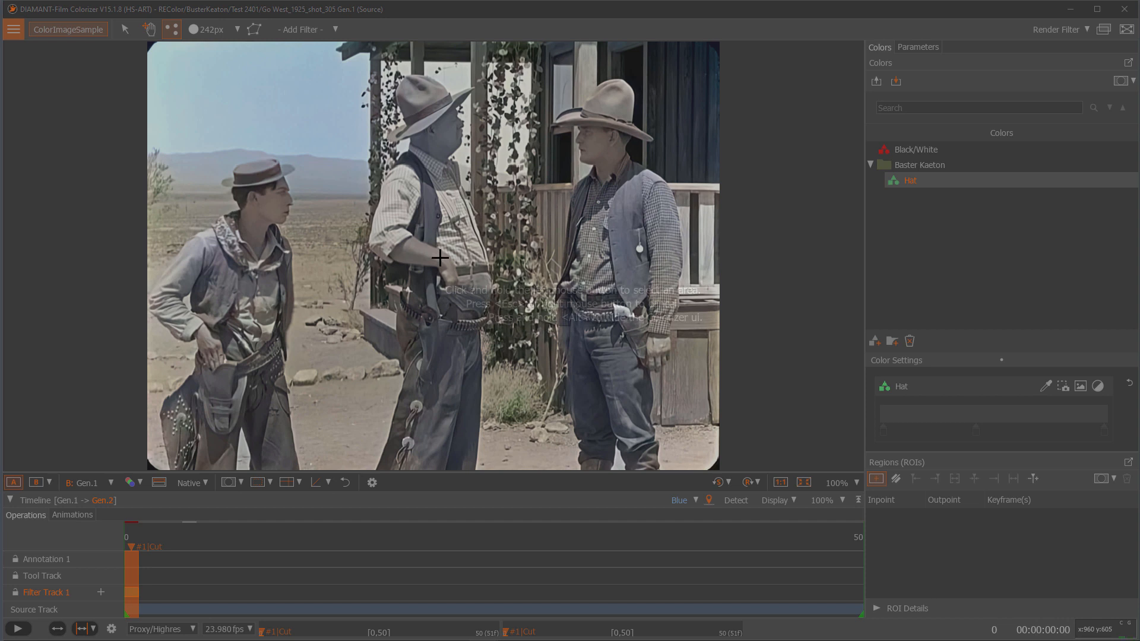
{"action": "mouse_move", "coordinate": [244, 169]}
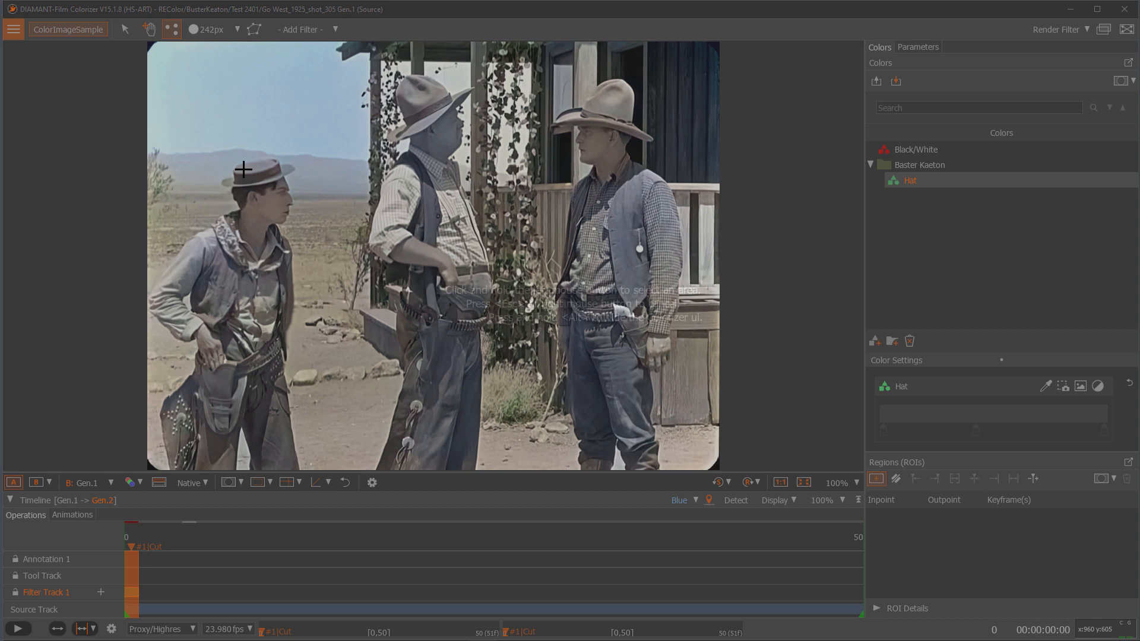
{"action": "mouse_move", "coordinate": [393, 222]}
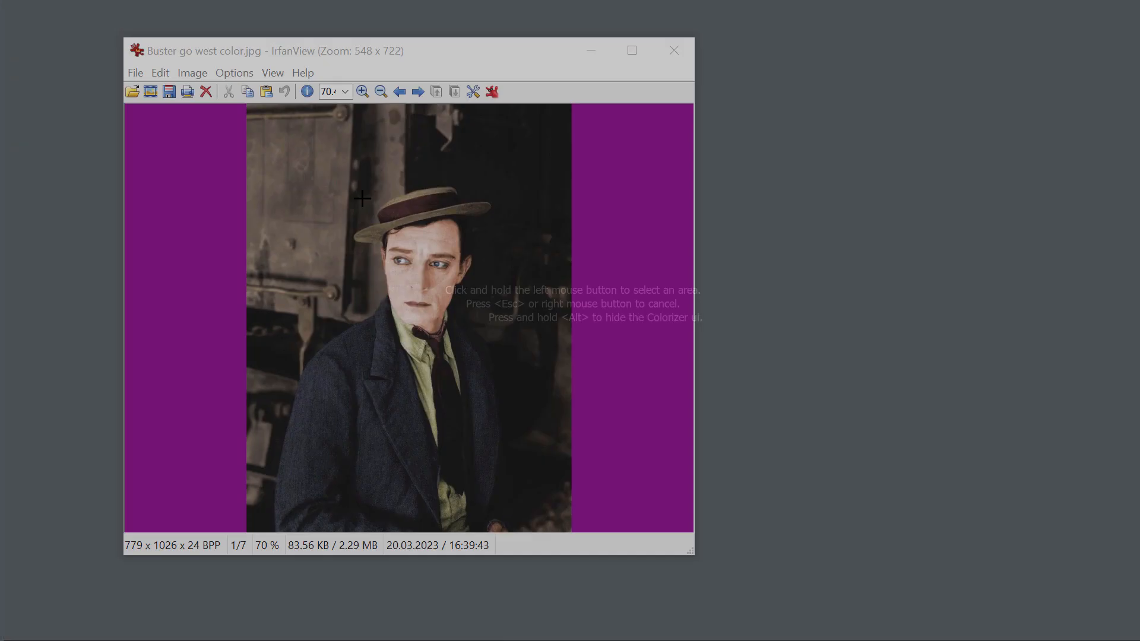
{"action": "mouse_move", "coordinate": [333, 176]}
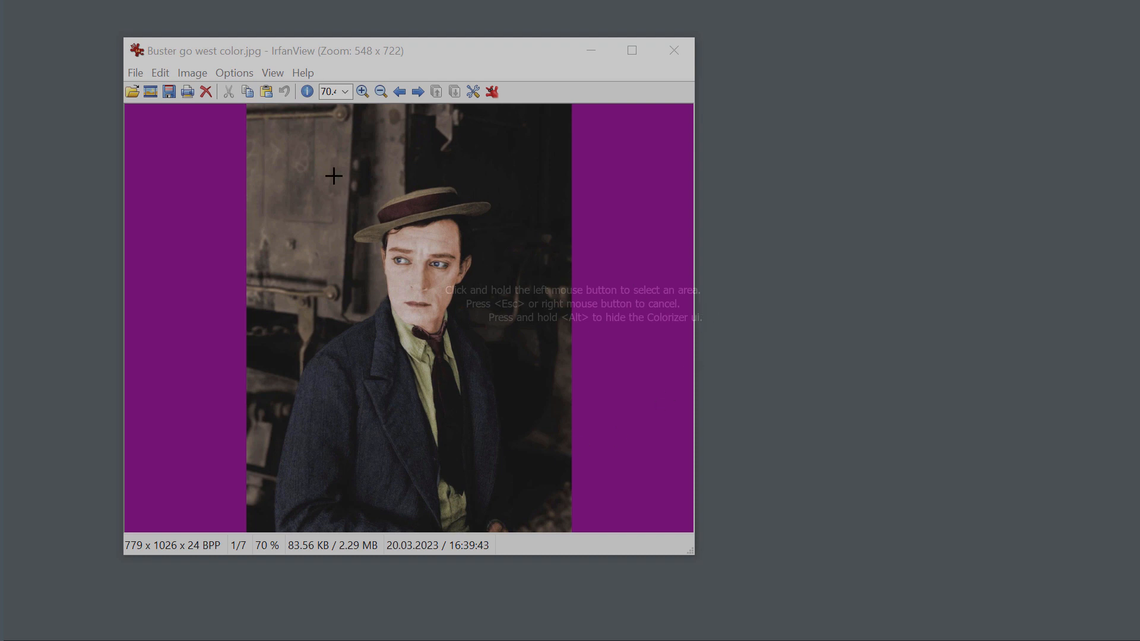
Step: Capture the hat area of the reference photo, brightness 1,12, and sample a gradient along the brim
{"action": "left_click_drag", "start_coordinate": [333, 176], "coordinate": [411, 222]}
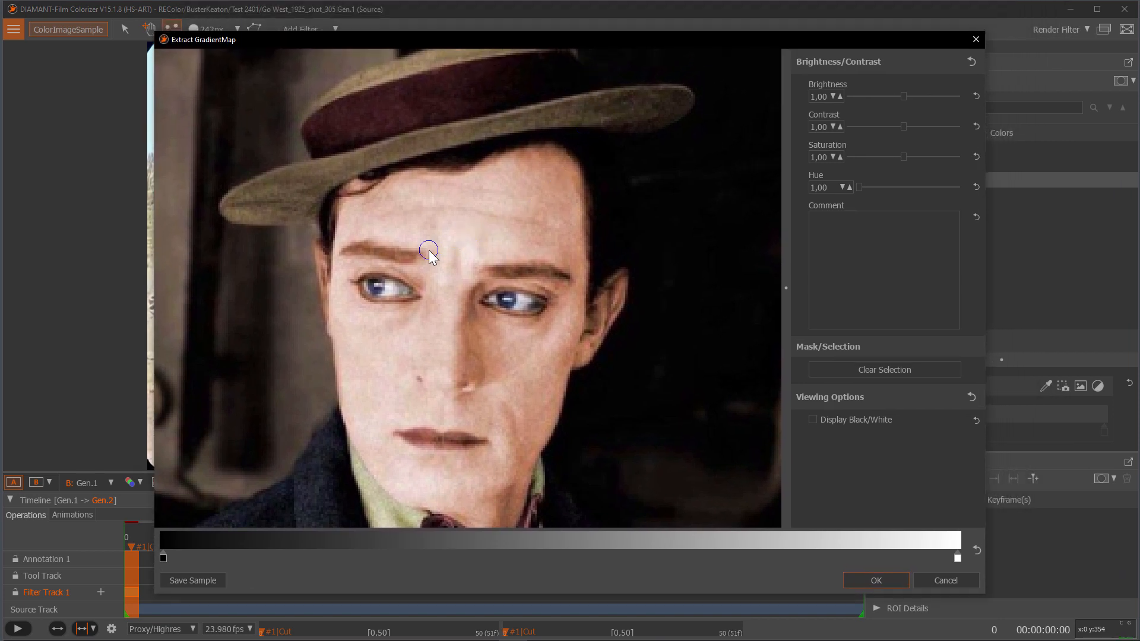
{"action": "mouse_move", "coordinate": [846, 104]}
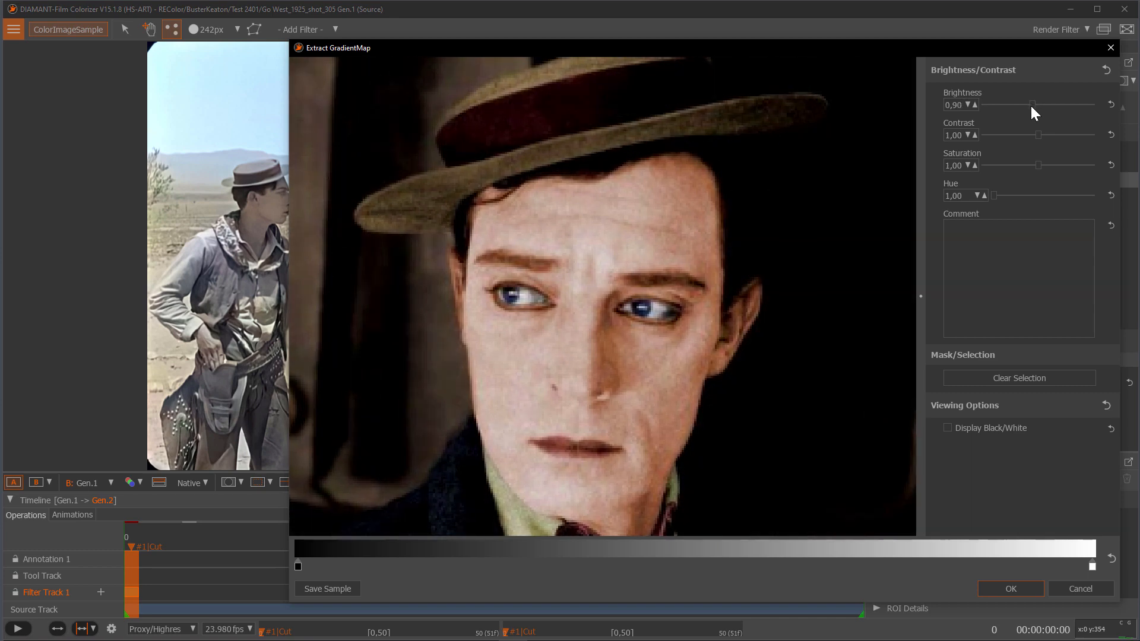
{"action": "left_click_drag", "start_coordinate": [1031, 105], "coordinate": [1049, 104]}
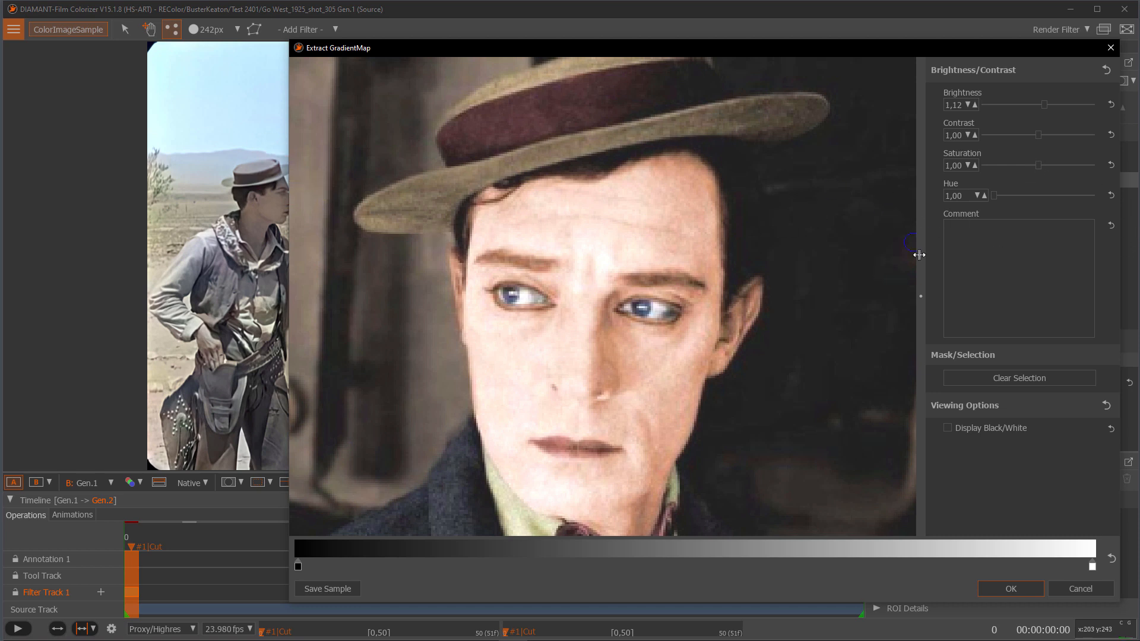
{"action": "mouse_move", "coordinate": [920, 234]}
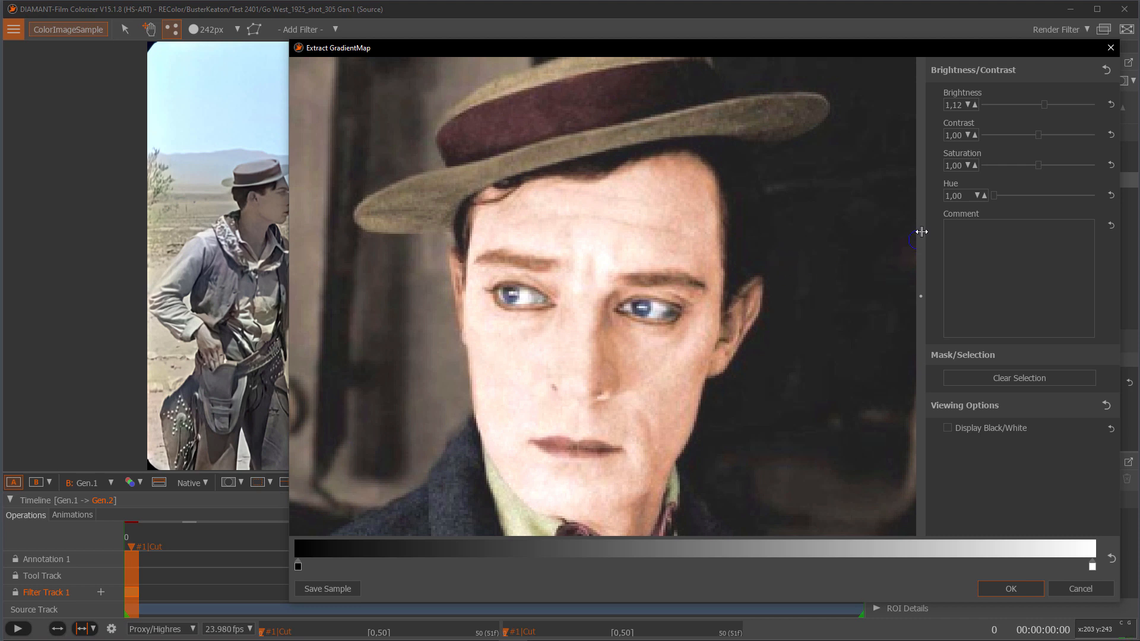
{"action": "mouse_move", "coordinate": [569, 87]}
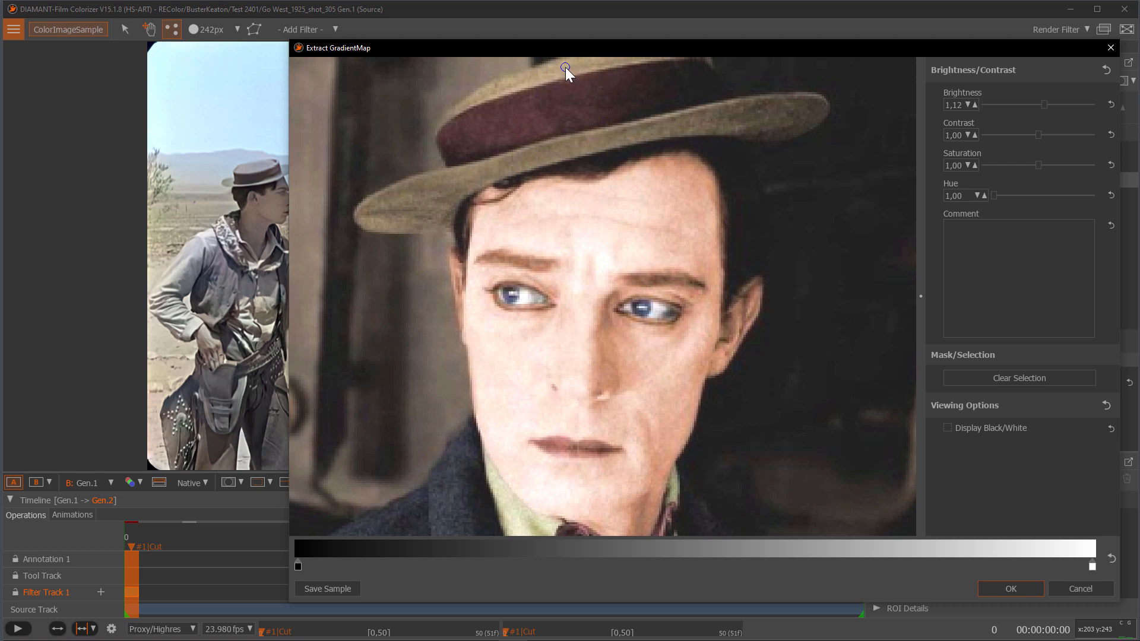
{"action": "left_click_drag", "start_coordinate": [567, 67], "coordinate": [741, 114]}
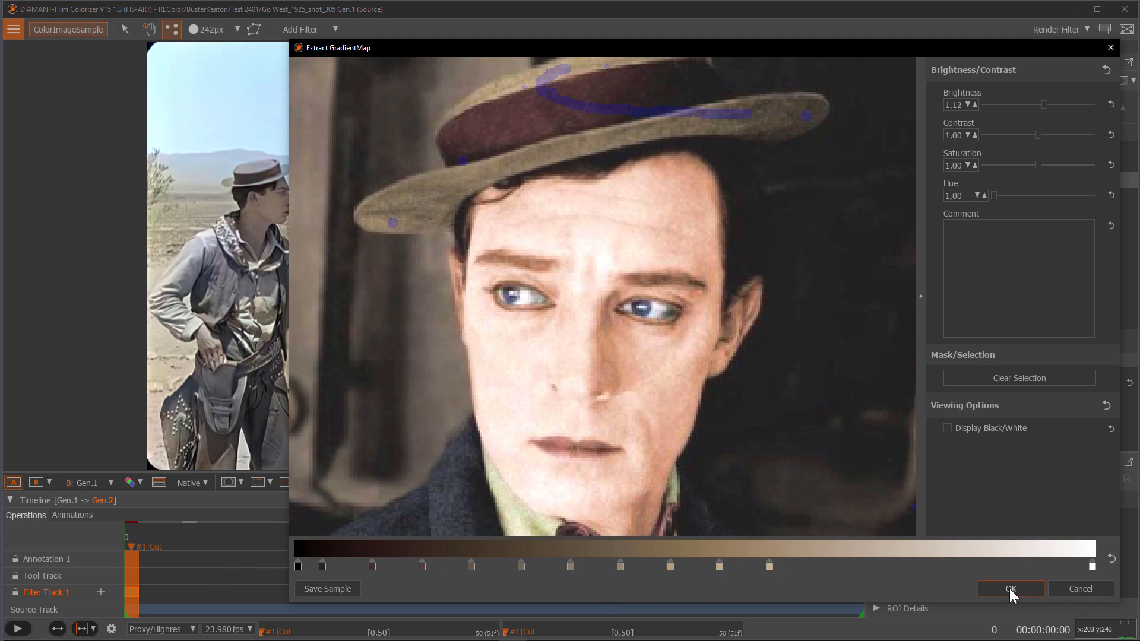
Step: Confirm the hat gradient and add a Colorize Mask operation to the shot's filter track
{"action": "left_click", "coordinate": [1010, 589]}
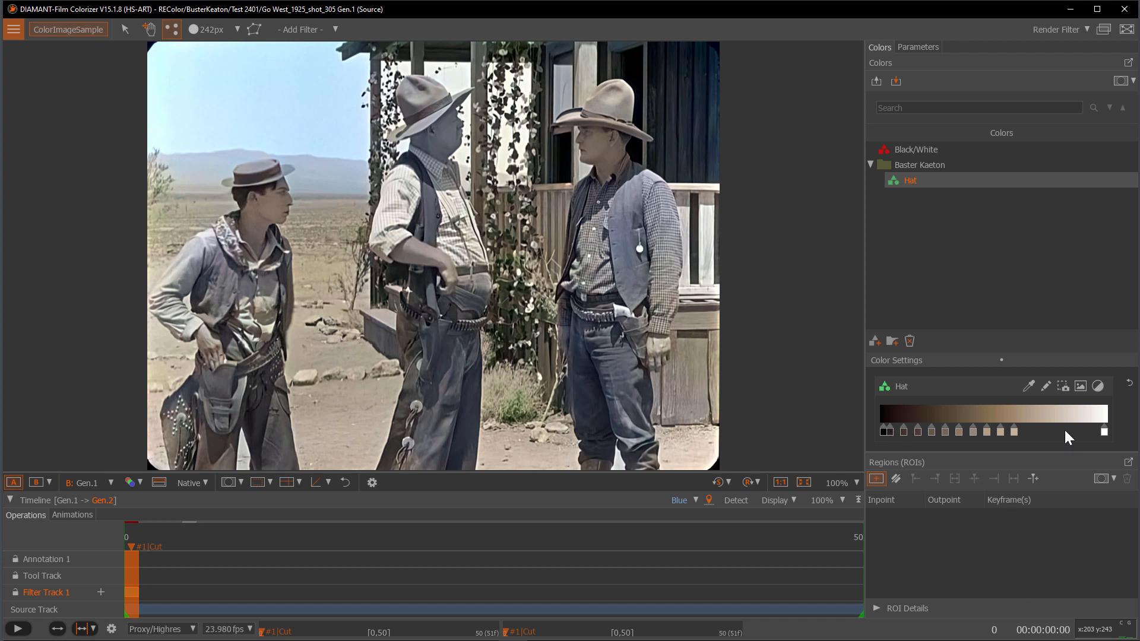
{"action": "mouse_move", "coordinate": [946, 397]}
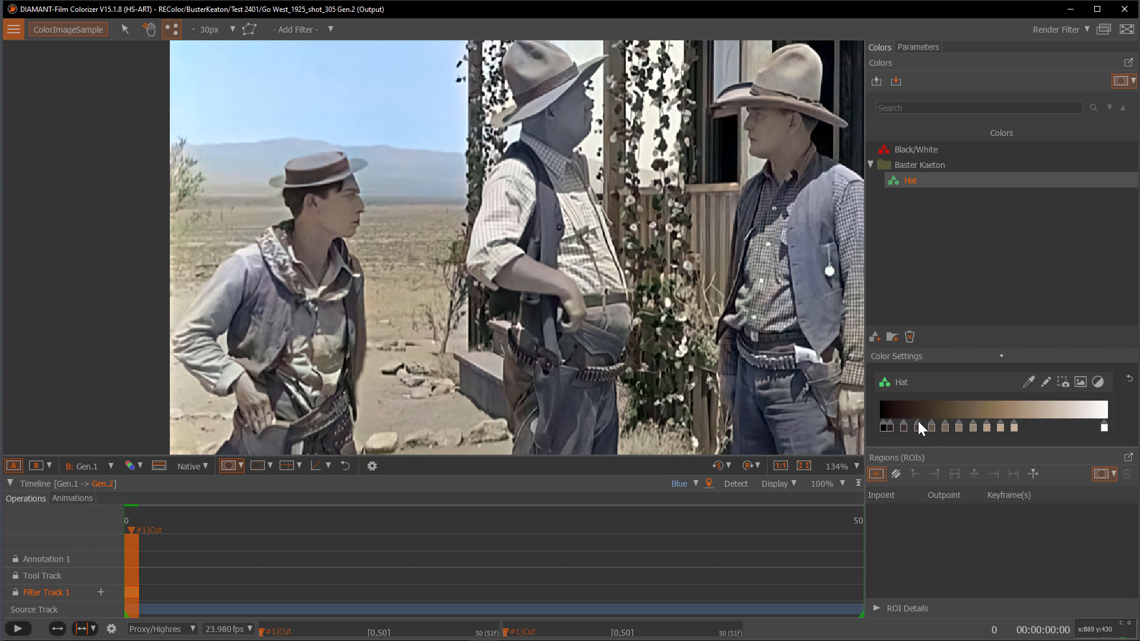
{"action": "mouse_move", "coordinate": [102, 596]}
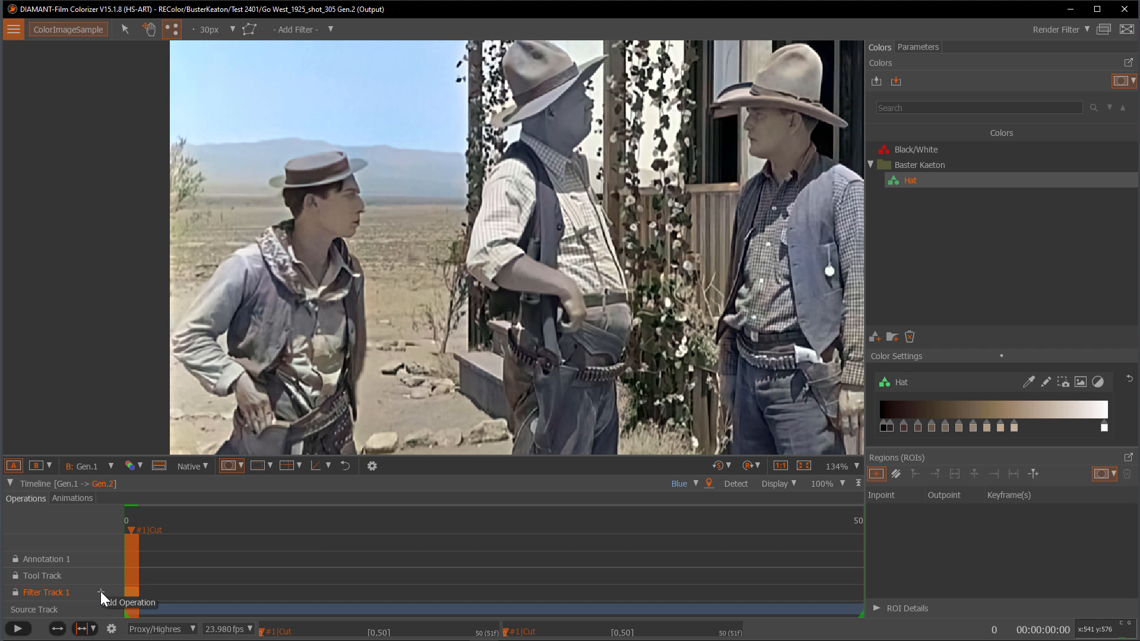
{"action": "left_click", "coordinate": [101, 601]}
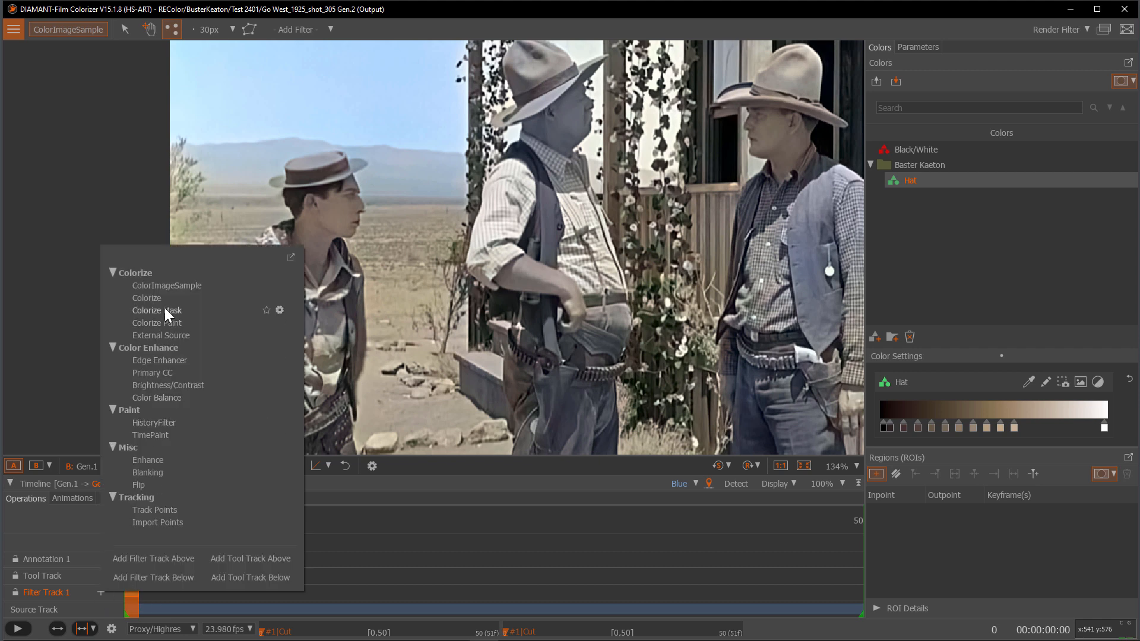
{"action": "mouse_move", "coordinate": [157, 310]}
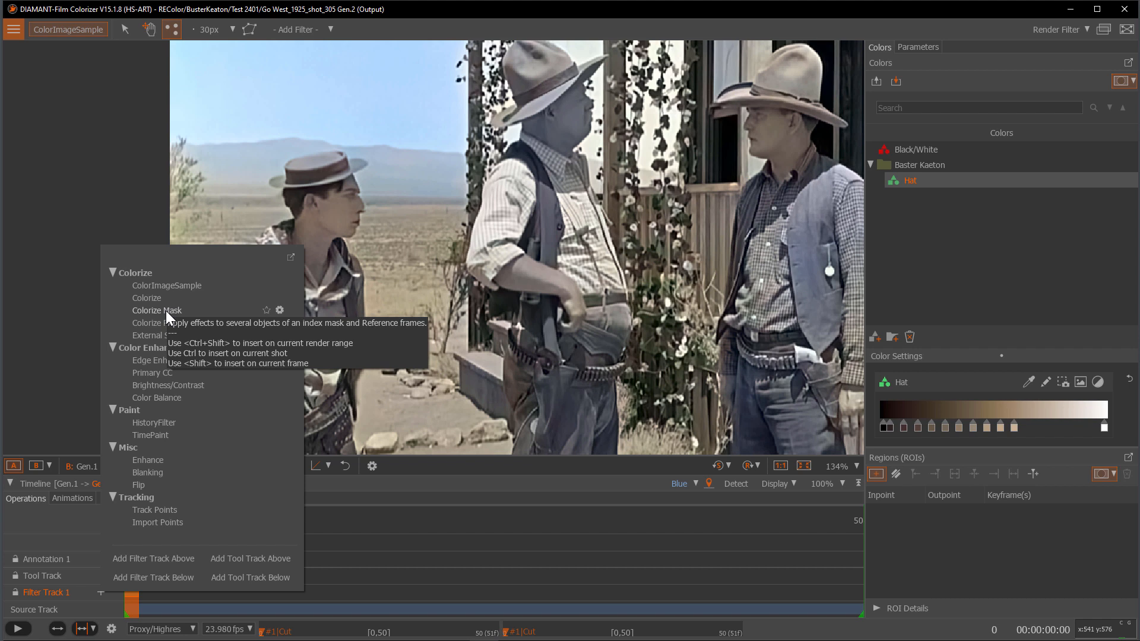
{"action": "mouse_move", "coordinate": [189, 395]}
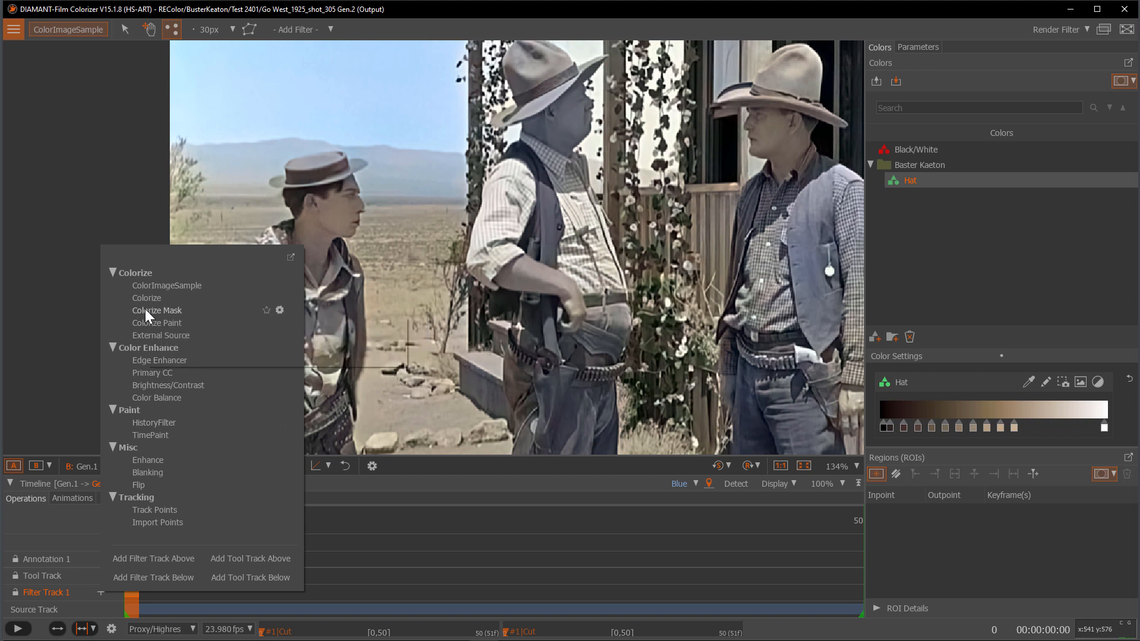
{"action": "left_click", "coordinate": [157, 310]}
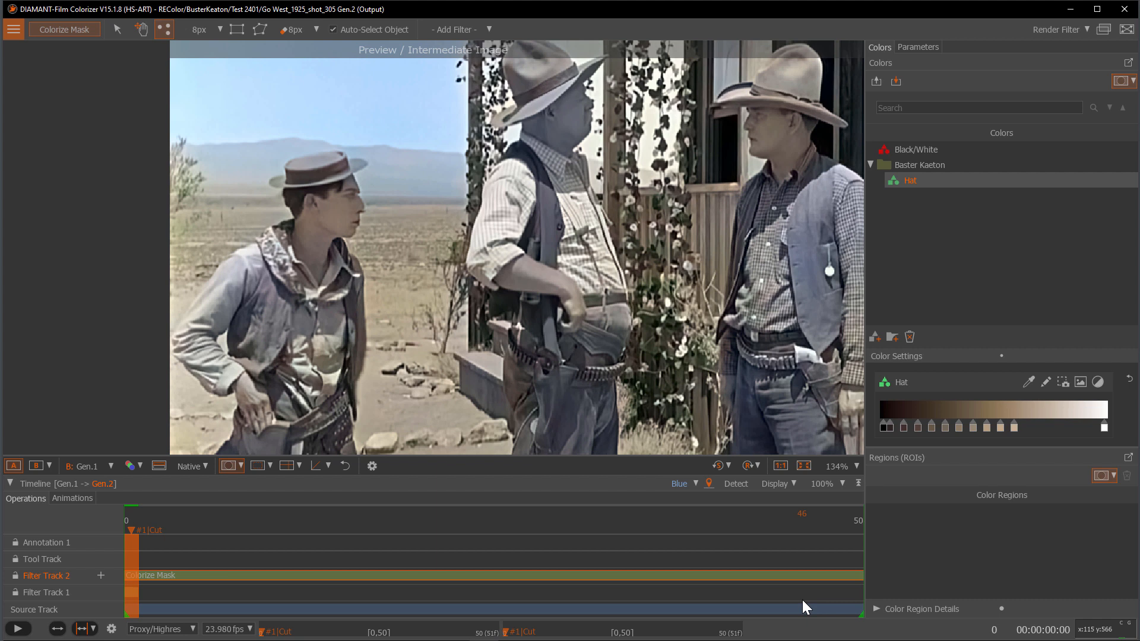
{"action": "mouse_move", "coordinate": [837, 565]}
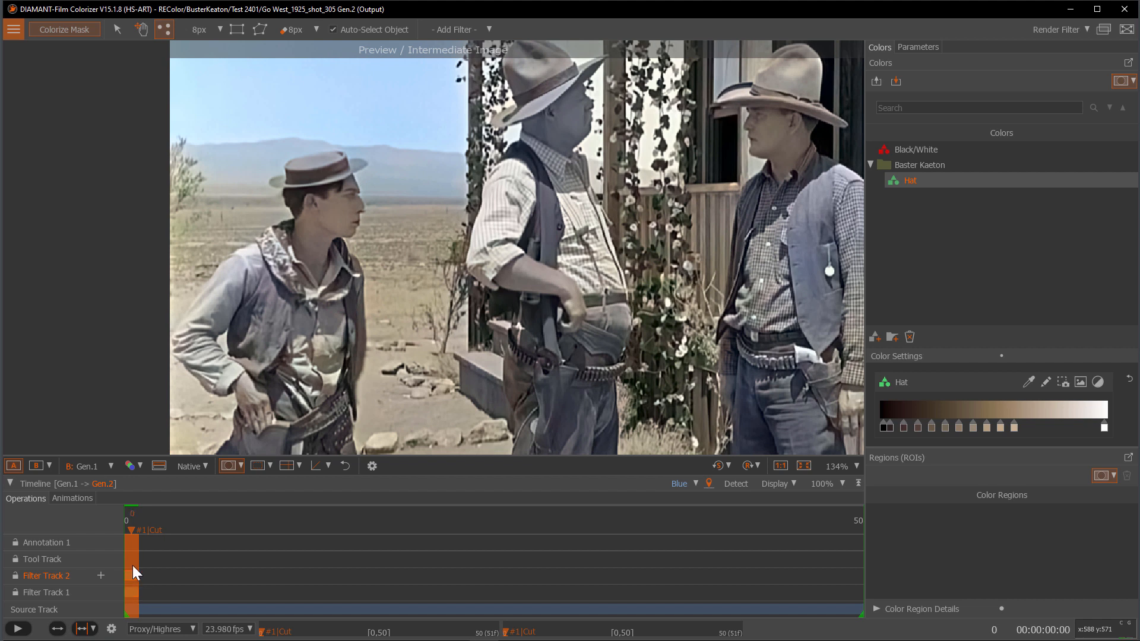
{"action": "mouse_move", "coordinate": [133, 575]}
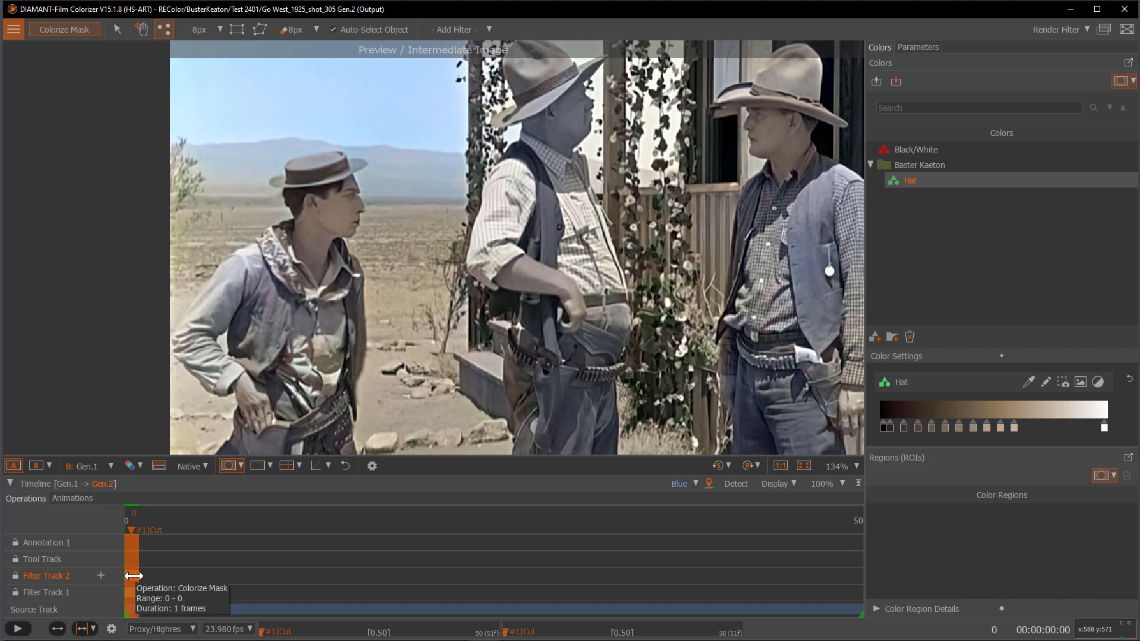
{"action": "mouse_move", "coordinate": [303, 93]}
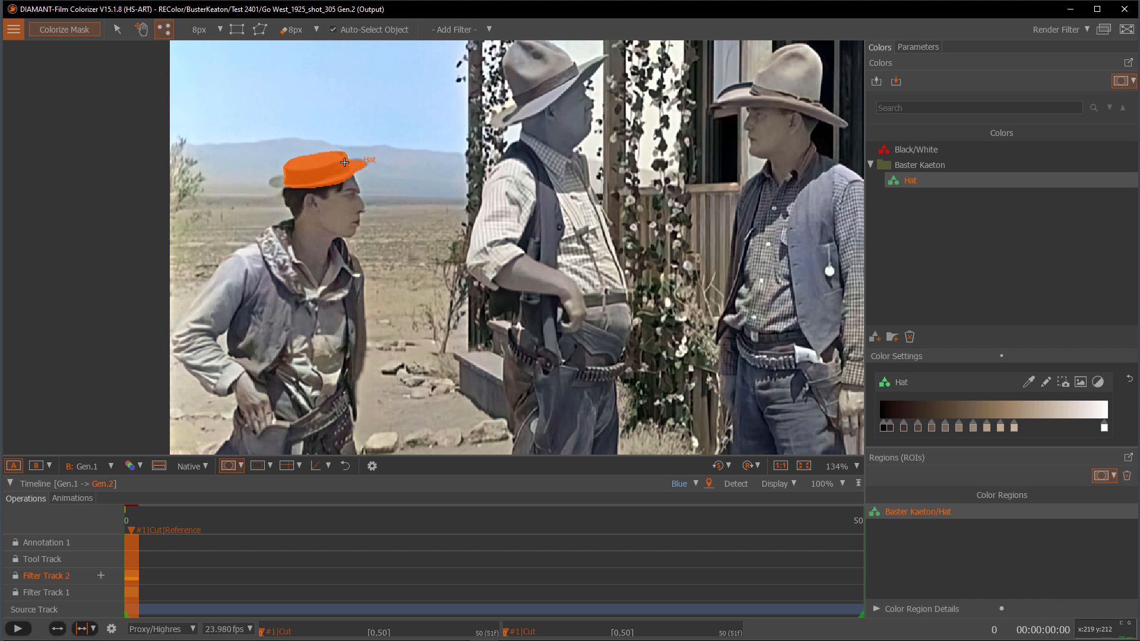
{"action": "mouse_move", "coordinate": [356, 166]}
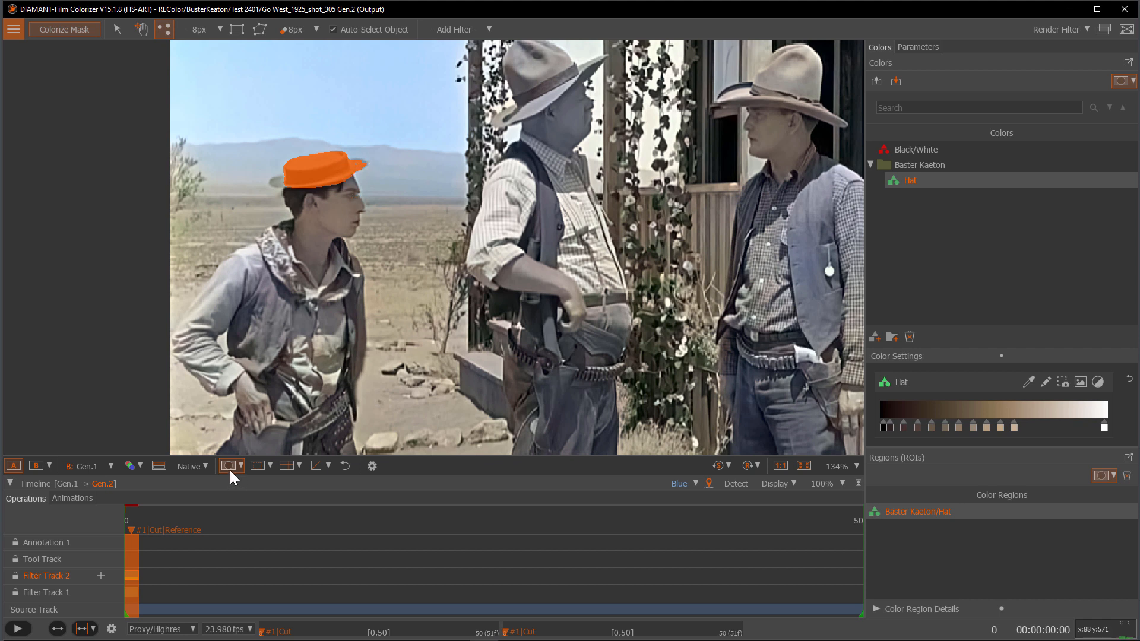
Step: Mask the cowboy's flat hat with the Hat colour and check the brown-tinted result
{"action": "left_click", "coordinate": [232, 465]}
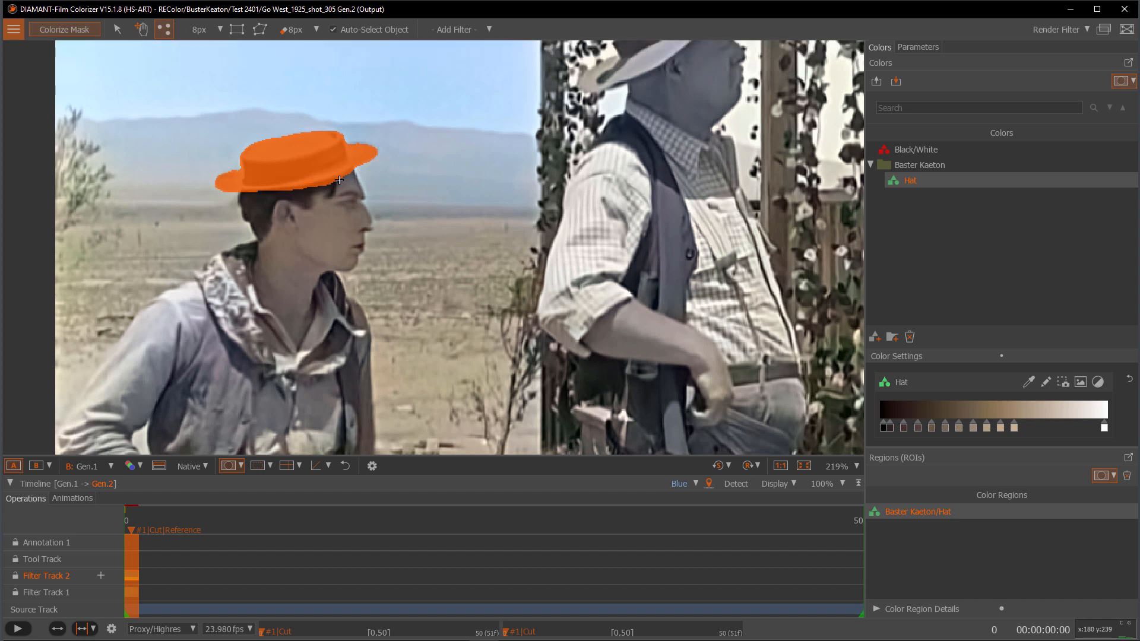
{"action": "mouse_move", "coordinate": [367, 151]}
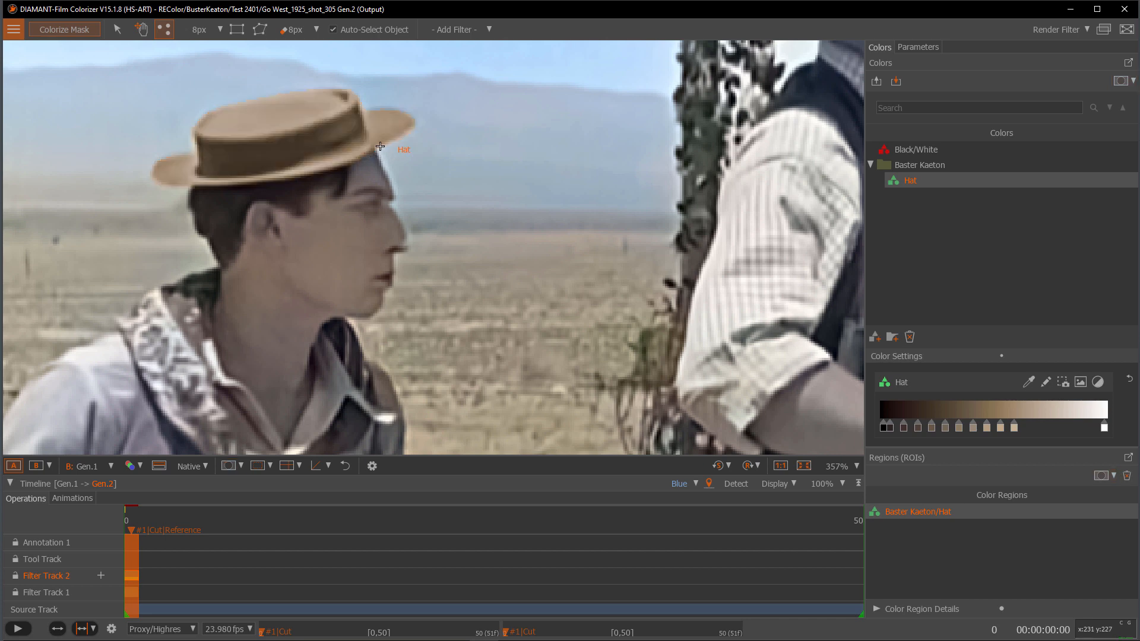
{"action": "scroll", "scroll_direction": "down", "scroll_amount": 3}
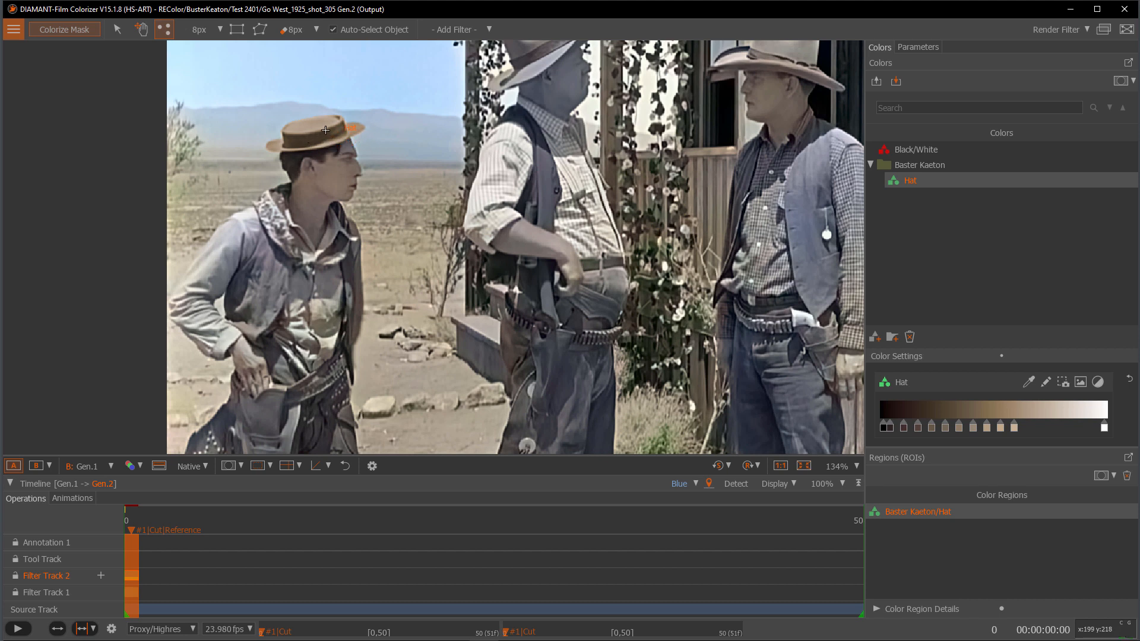
{"action": "mouse_move", "coordinate": [363, 282]}
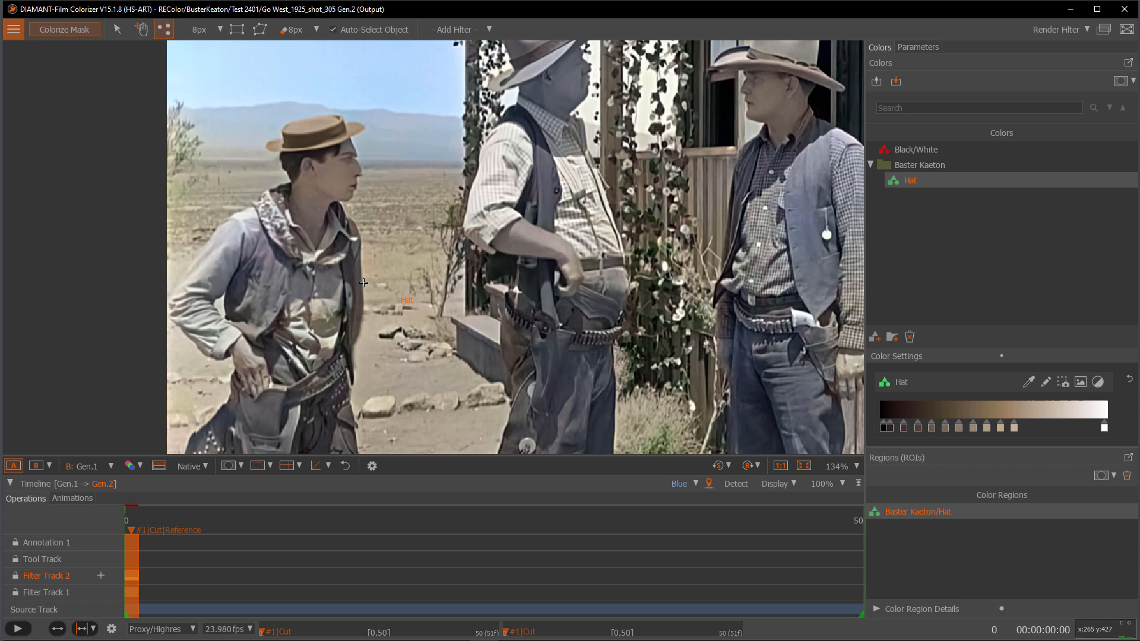
{"action": "mouse_move", "coordinate": [355, 291]}
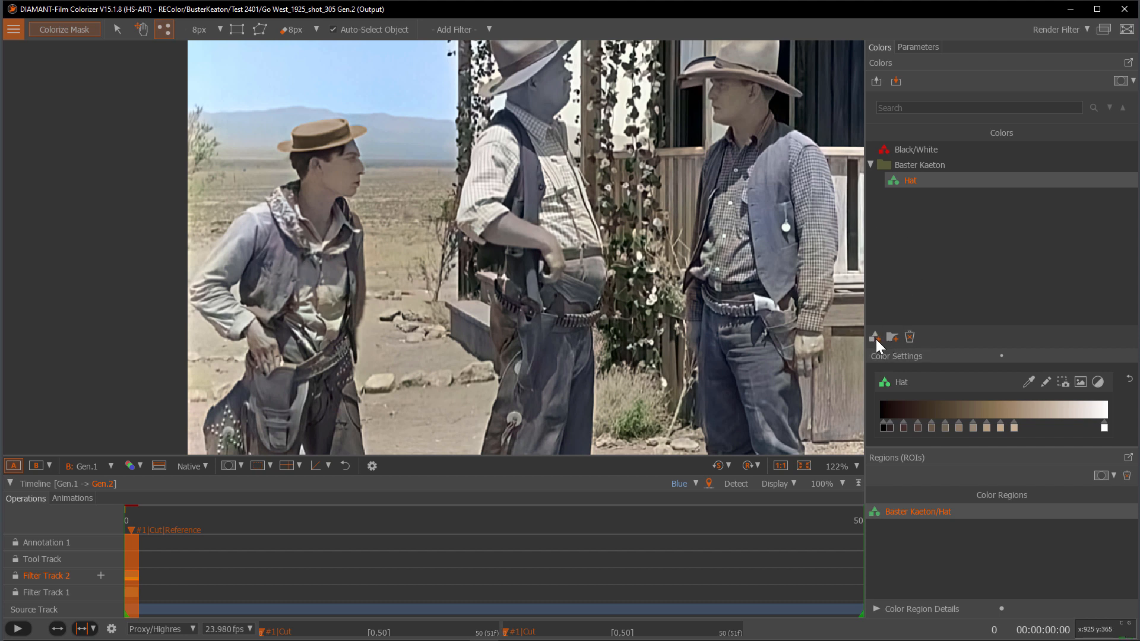
Step: Add a Gilet colour under Baster Kaeton and mark the dark jacket in the reference photo
{"action": "left_click", "coordinate": [875, 336]}
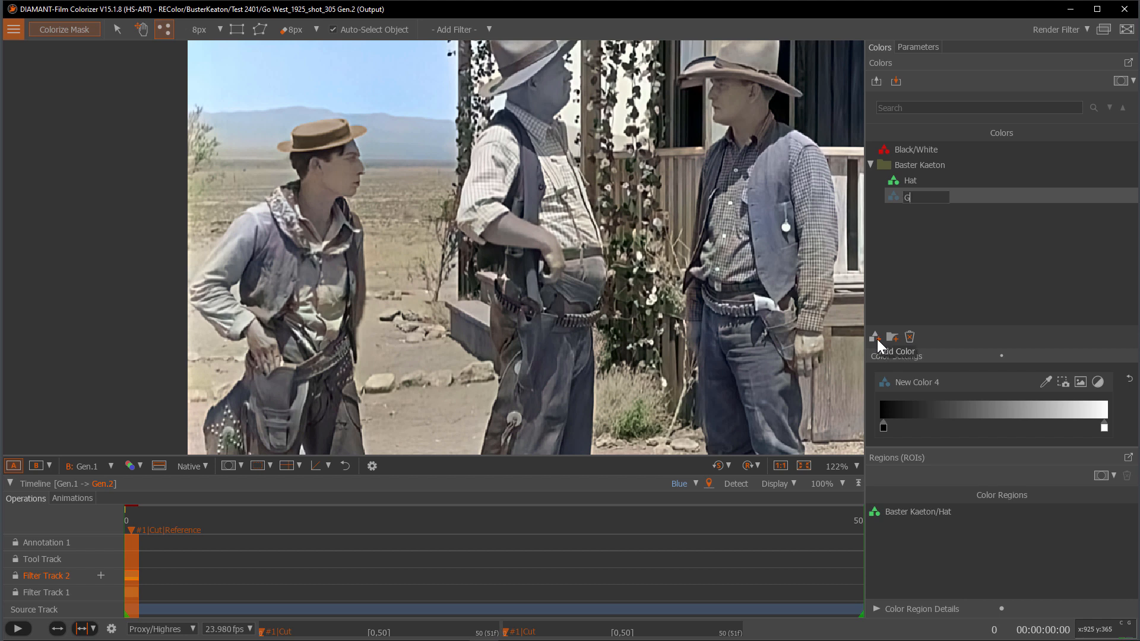
{"action": "type", "text": "ilet"}
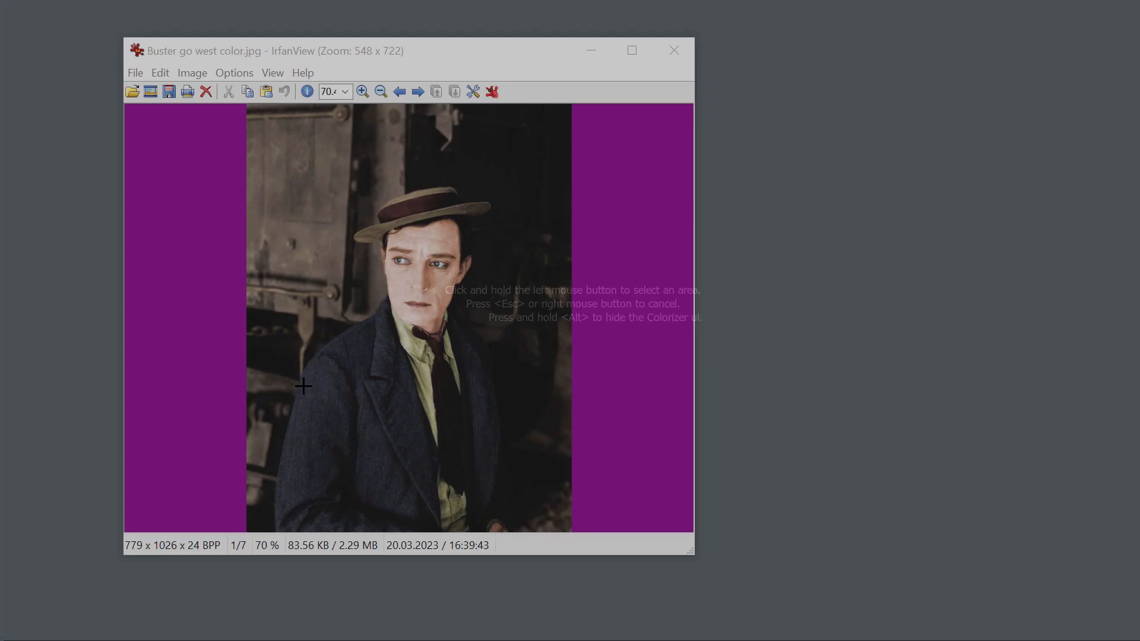
{"action": "mouse_move", "coordinate": [299, 354]}
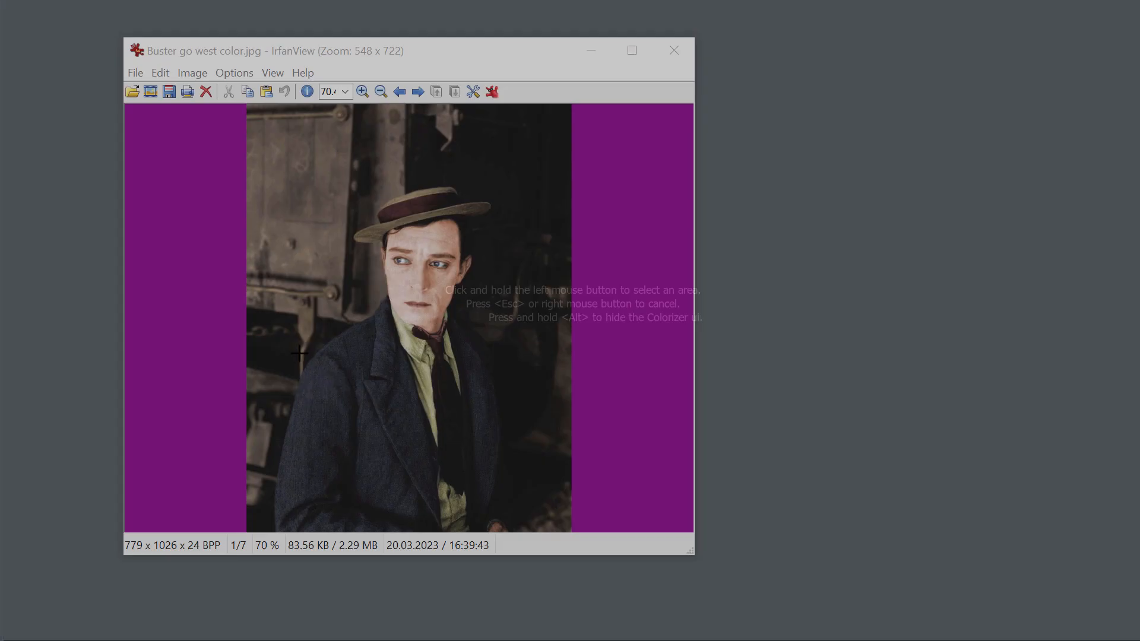
{"action": "left_click_drag", "start_coordinate": [298, 353], "coordinate": [455, 534]}
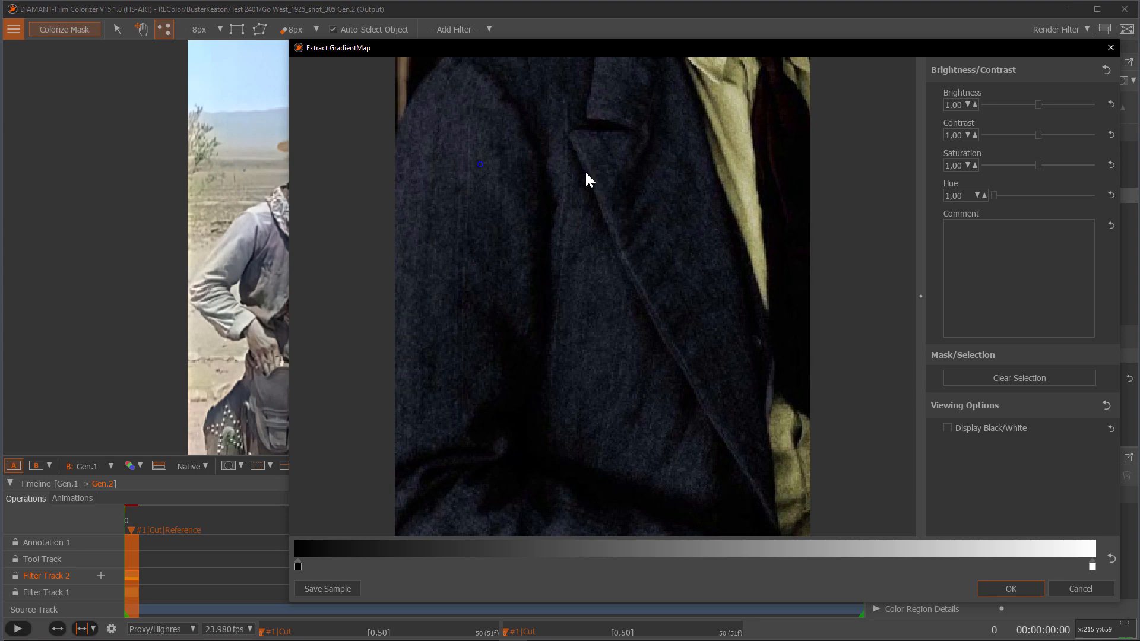
Step: Set the jacket sample brightness to 1.20, stroke the lapel and jacket, and keep the gradient
{"action": "left_click_drag", "start_coordinate": [1035, 105], "coordinate": [1031, 104]}
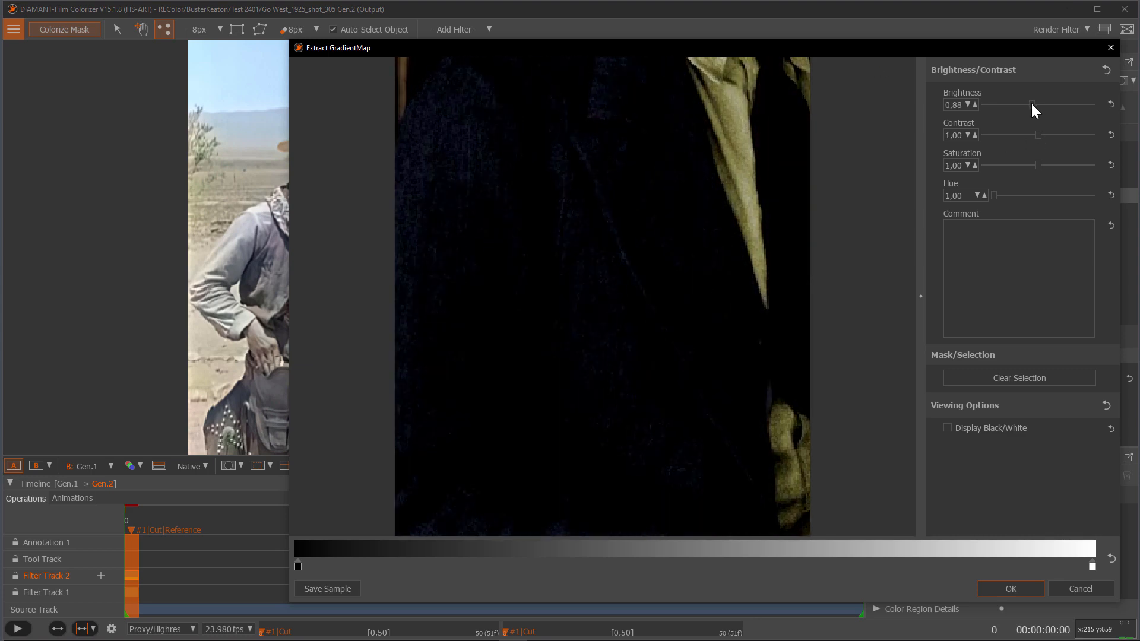
{"action": "left_click_drag", "start_coordinate": [1031, 104], "coordinate": [1058, 104]}
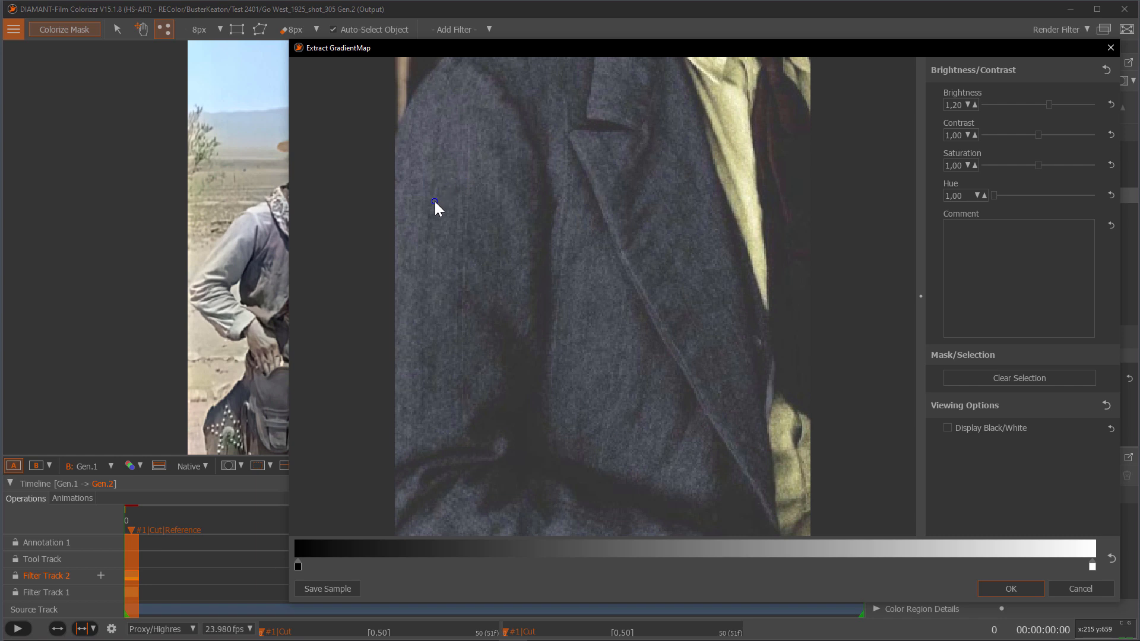
{"action": "left_click_drag", "start_coordinate": [434, 202], "coordinate": [616, 226]}
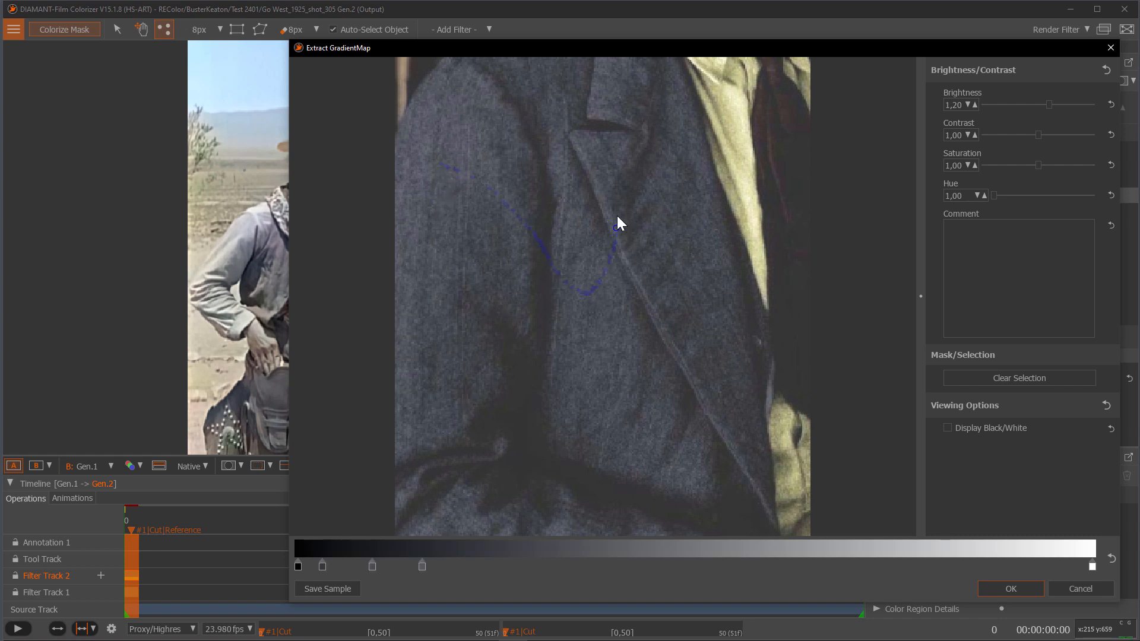
{"action": "left_click_drag", "start_coordinate": [617, 224], "coordinate": [730, 522]}
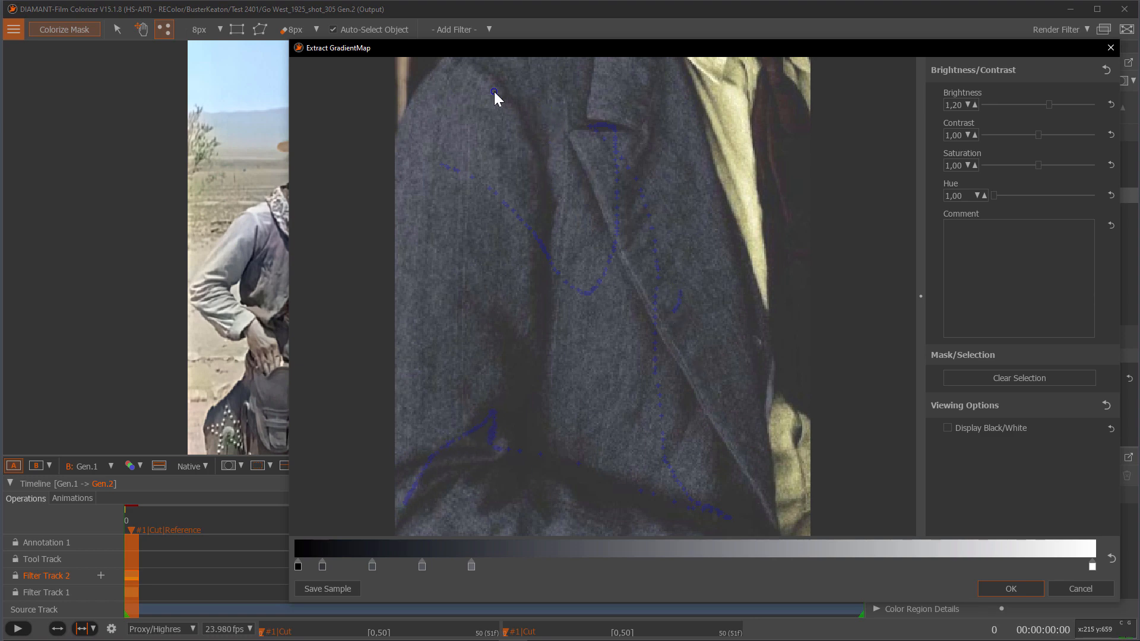
{"action": "left_click", "coordinate": [1009, 588]}
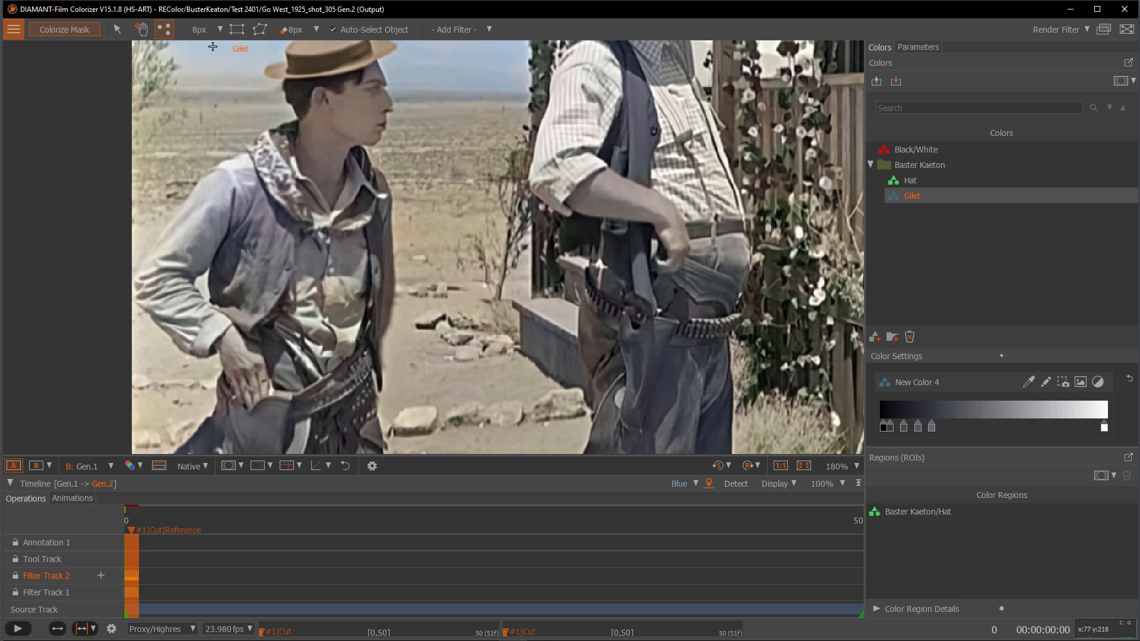
Step: Add a Baster Kaeton/Gilet colour region covering the cowboy's figure below the hat
{"action": "scroll", "scroll_direction": "down", "scroll_amount": 3}
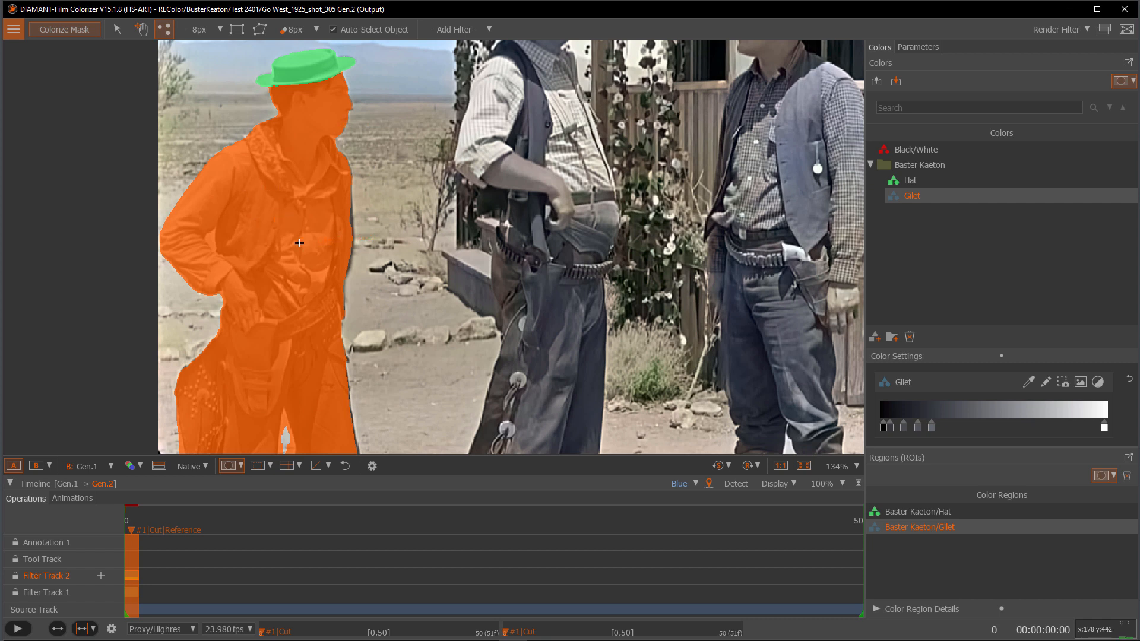
{"action": "mouse_move", "coordinate": [366, 231]}
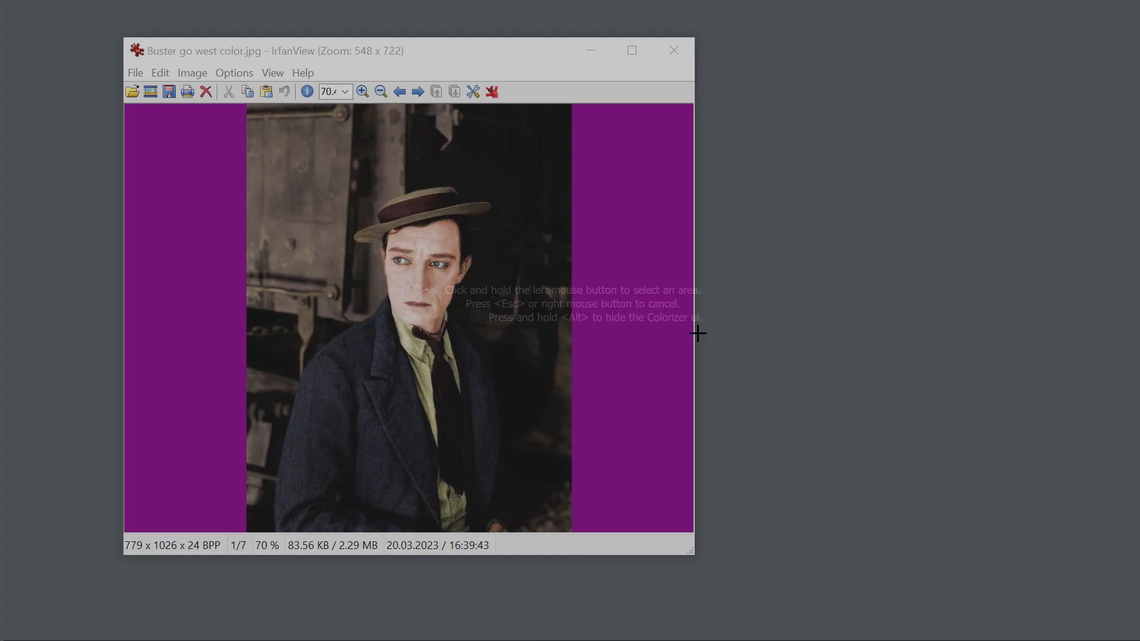
Step: Sample a Shirt gradient from the pale reference shirt, reduce saturation to 0.36 and keep it
{"action": "left_click_drag", "start_coordinate": [698, 334], "coordinate": [481, 544]}
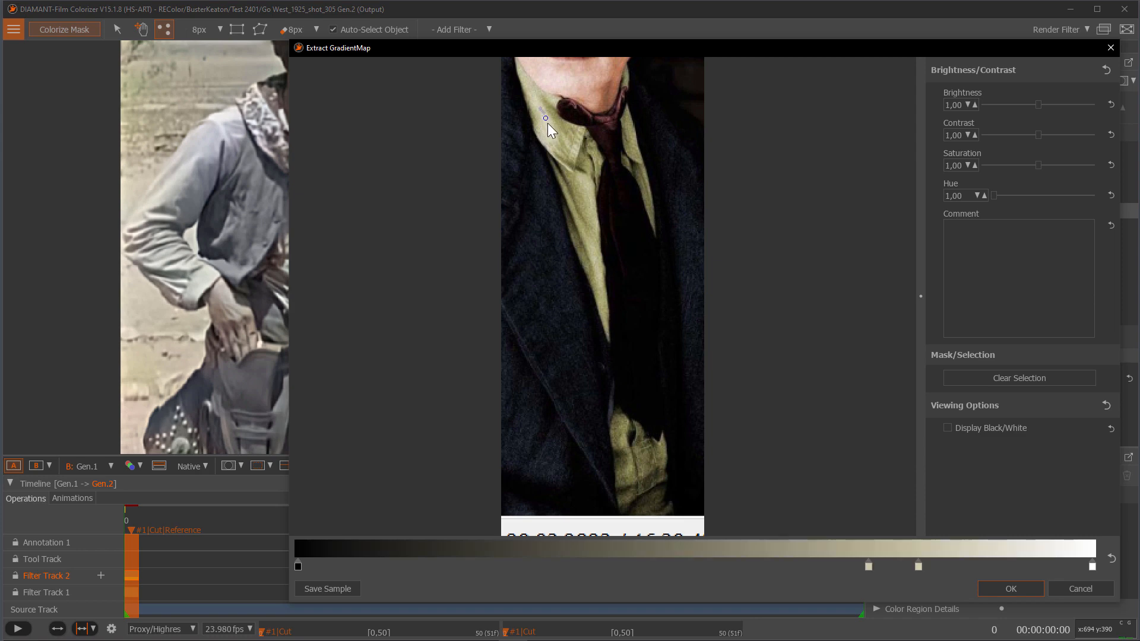
{"action": "left_click_drag", "start_coordinate": [545, 118], "coordinate": [623, 451]}
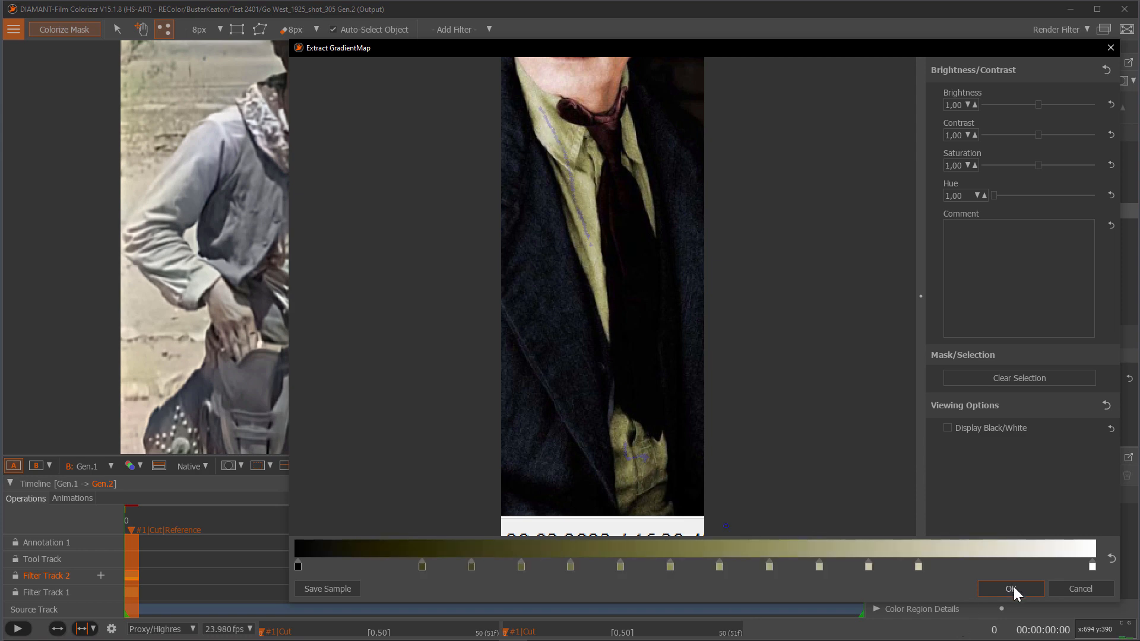
{"action": "left_click", "coordinate": [1009, 589]}
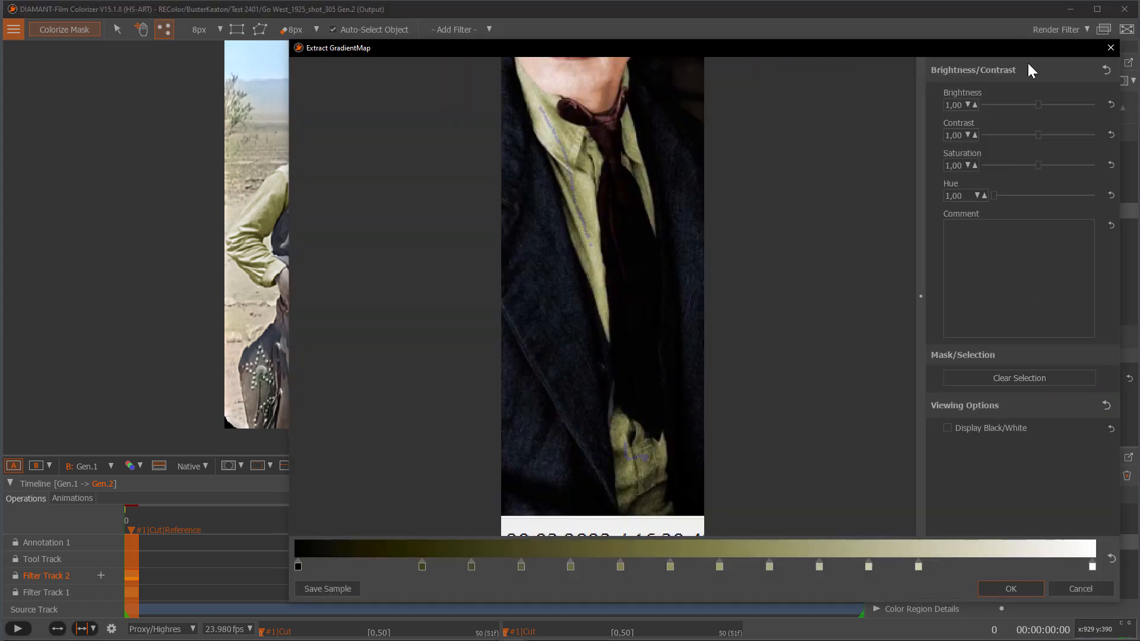
{"action": "left_click_drag", "start_coordinate": [1037, 165], "coordinate": [1017, 165]}
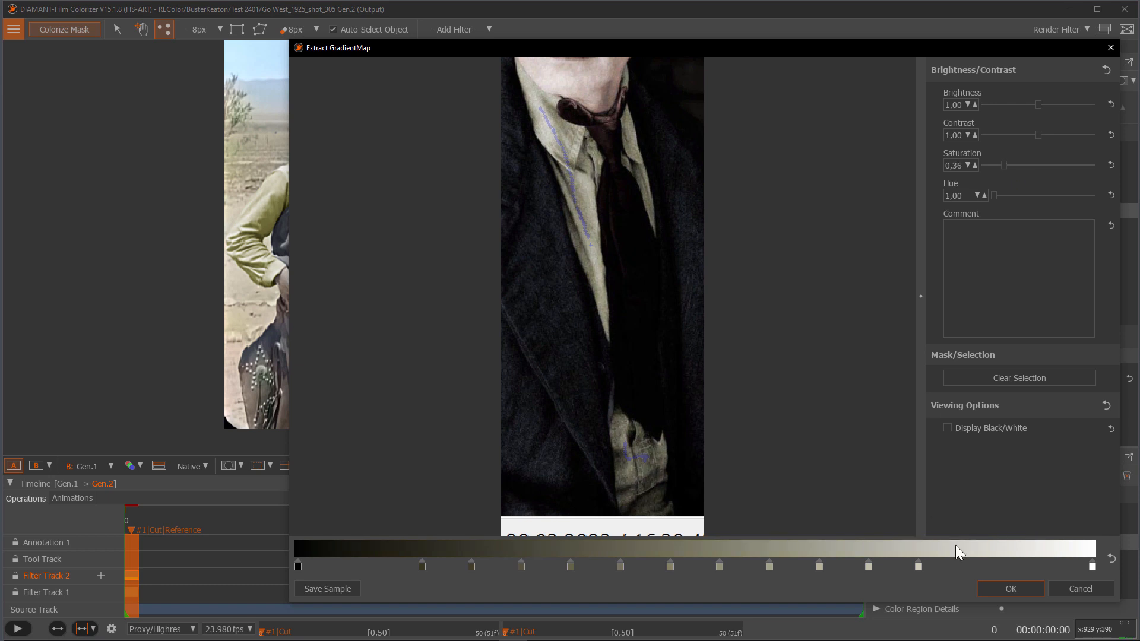
{"action": "left_click", "coordinate": [1009, 588]}
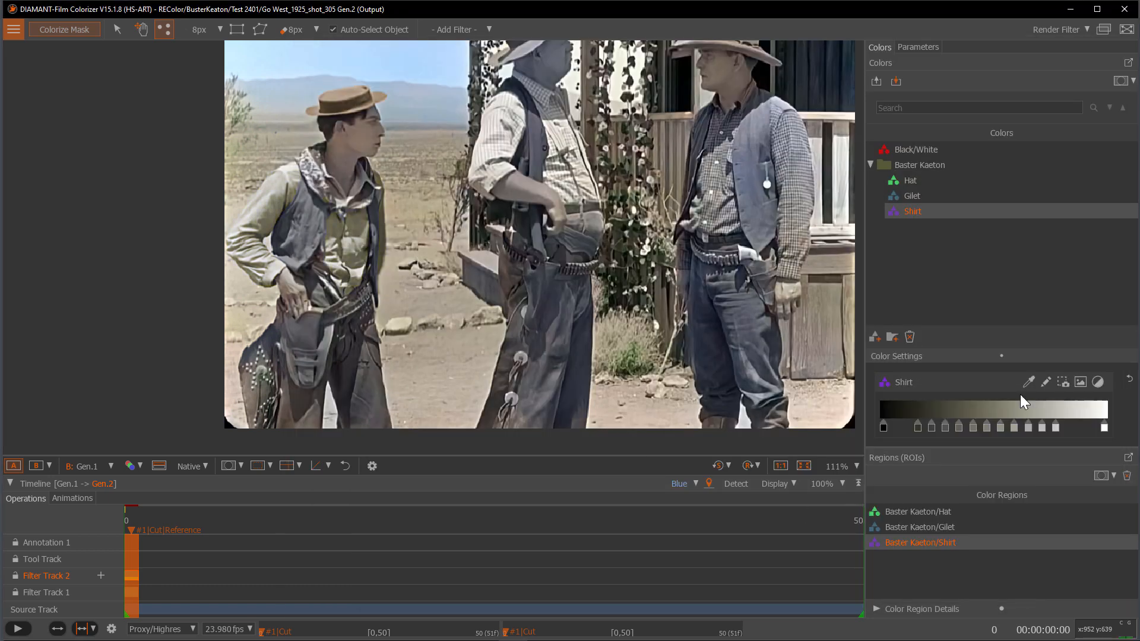
{"action": "mouse_move", "coordinate": [278, 222]}
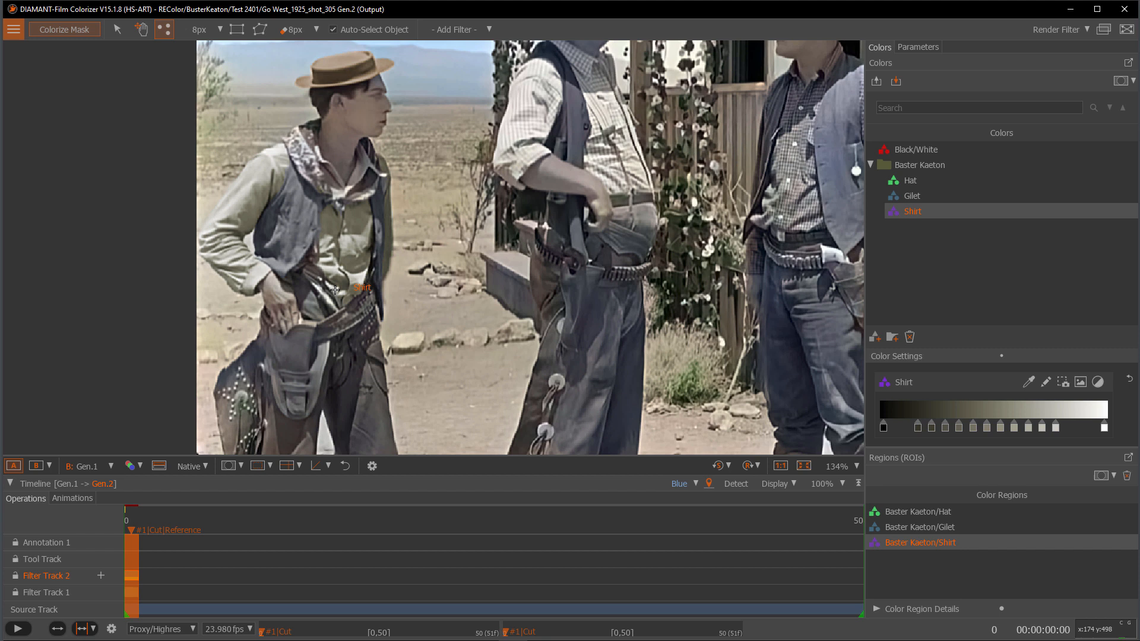
{"action": "mouse_move", "coordinate": [1037, 326]}
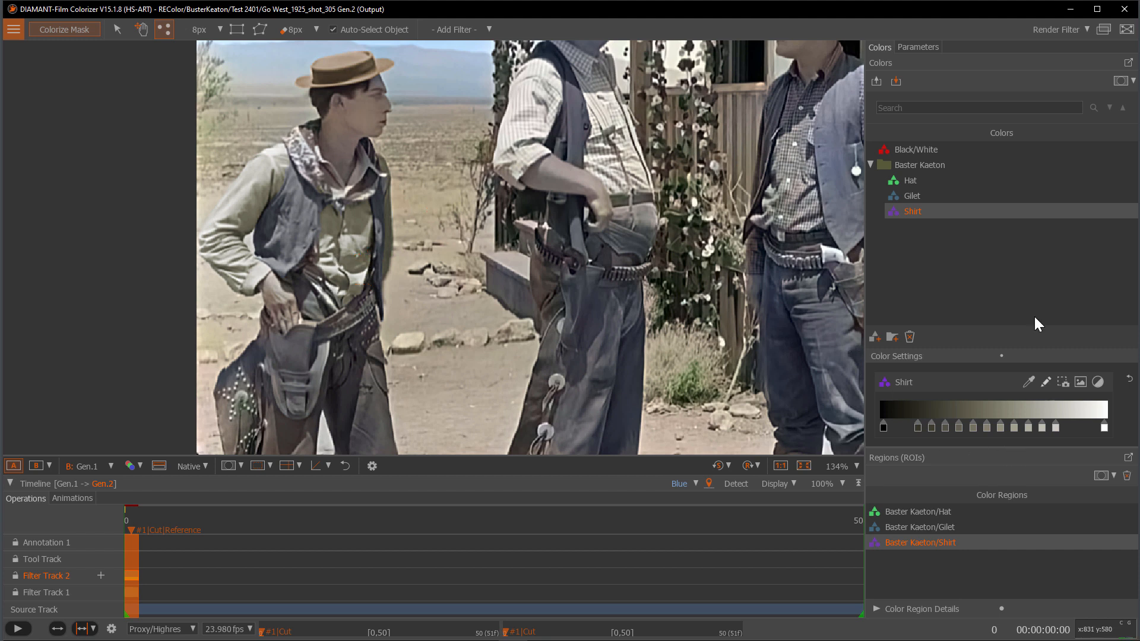
{"action": "mouse_move", "coordinate": [901, 196]}
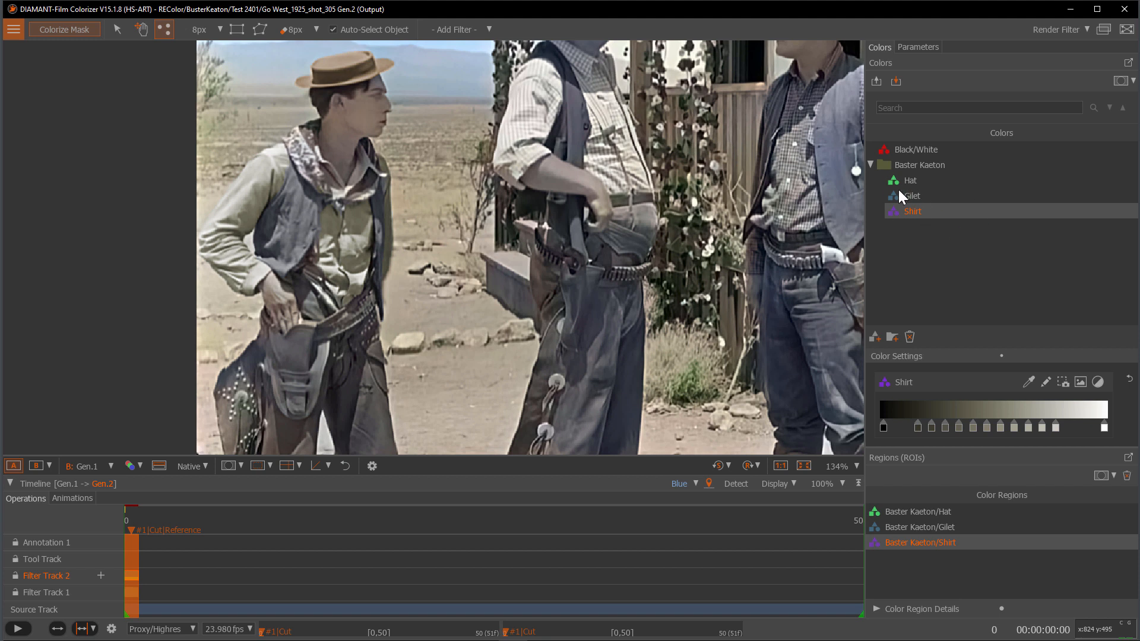
{"action": "mouse_move", "coordinate": [977, 441]}
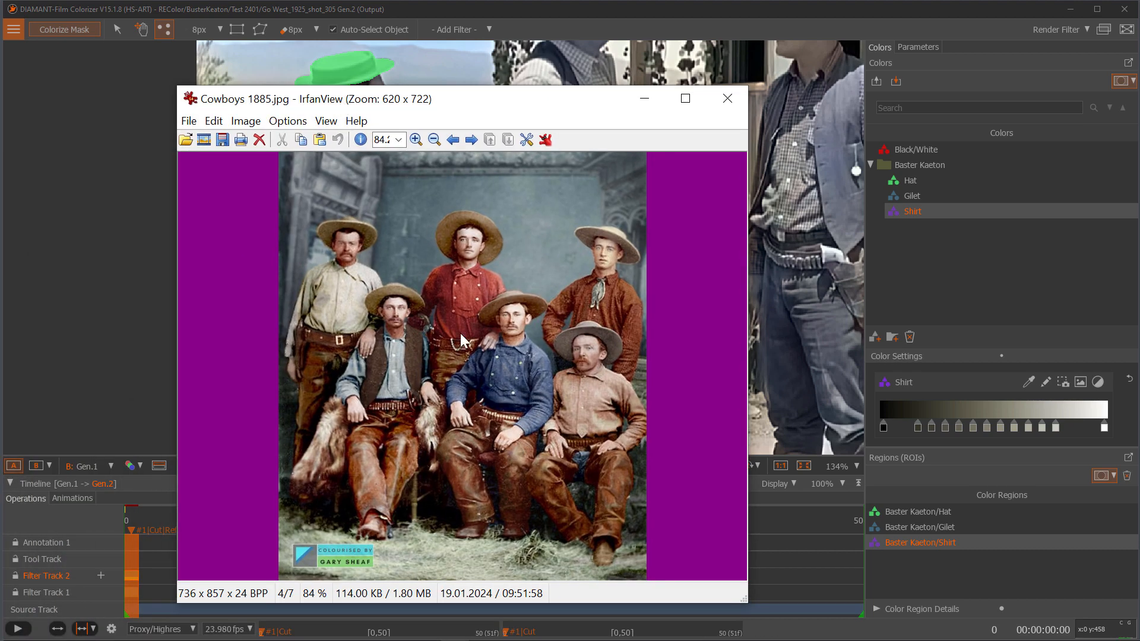
{"action": "mouse_move", "coordinate": [478, 486]}
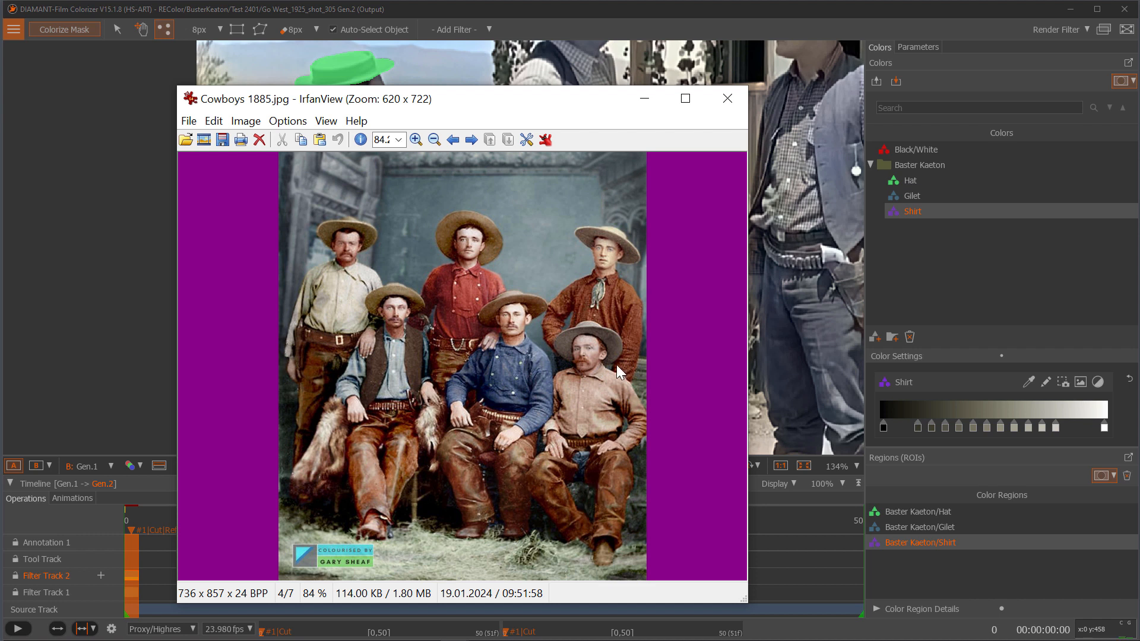
{"action": "mouse_move", "coordinate": [582, 109]}
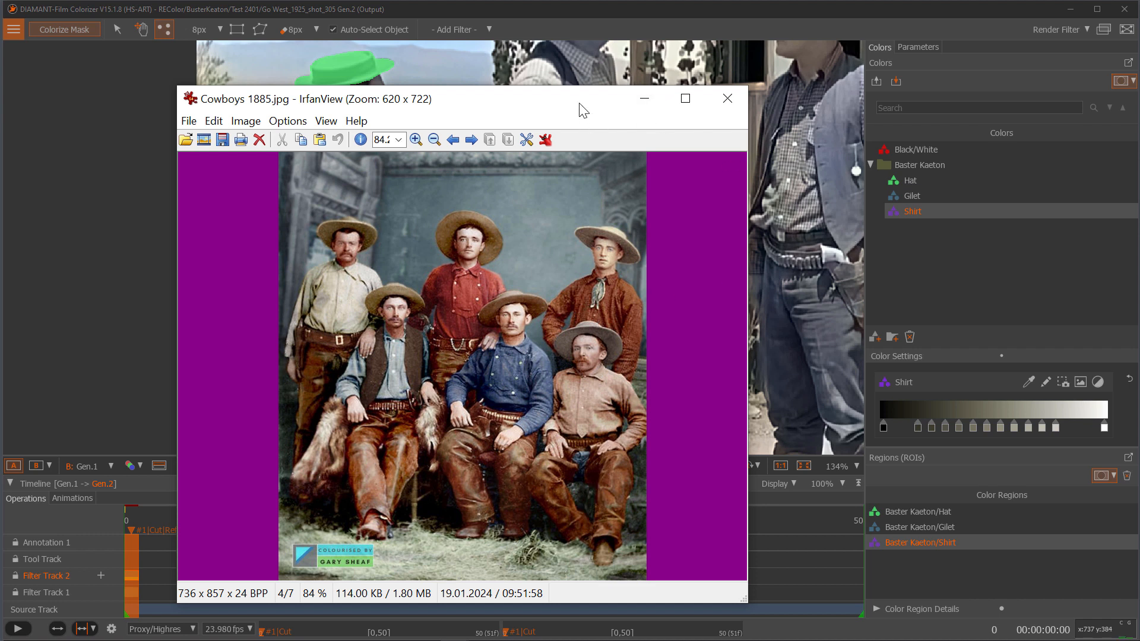
Step: Return from the Cowboys 1885 reference photo to the colorizer showing Keaton's Hat, Gilet and Shirt masks
{"action": "left_click", "coordinate": [727, 99]}
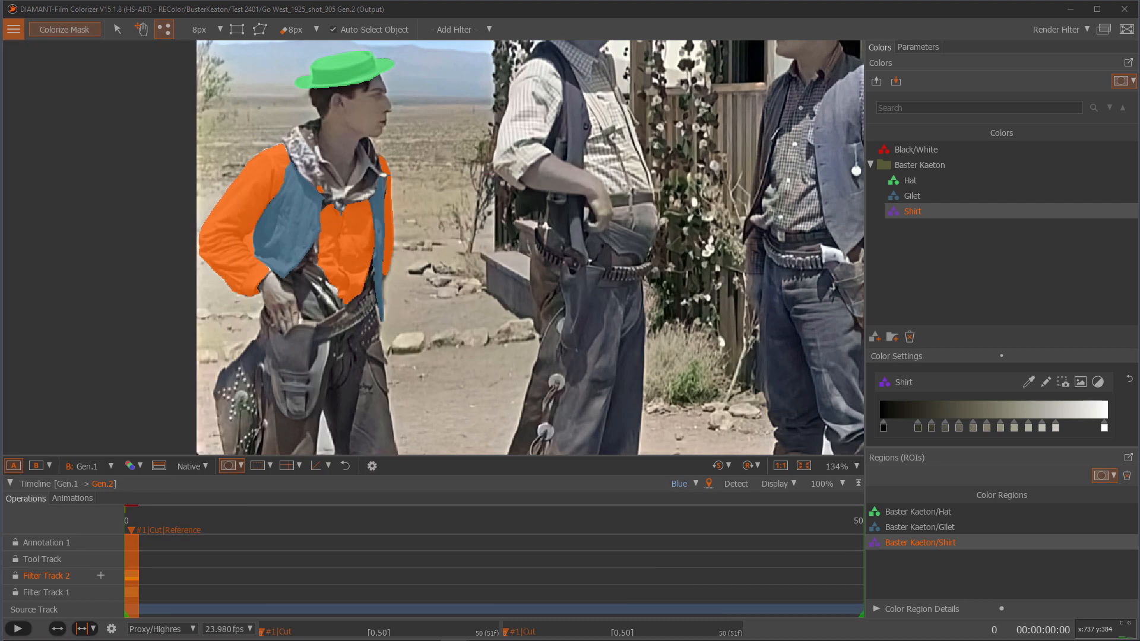
{"action": "mouse_move", "coordinate": [307, 184]}
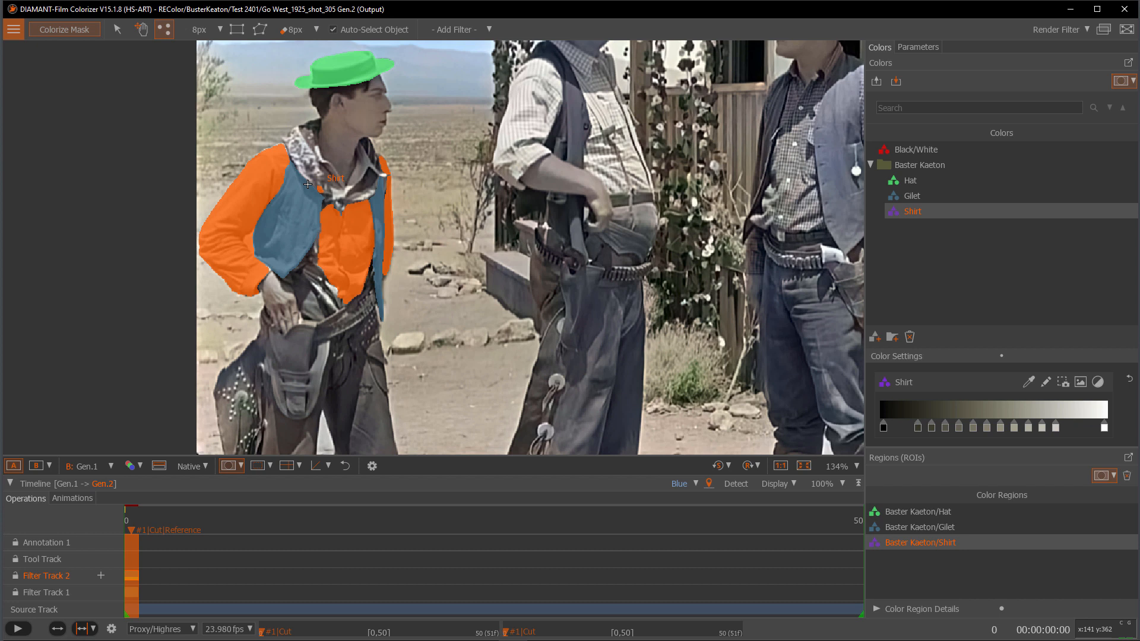